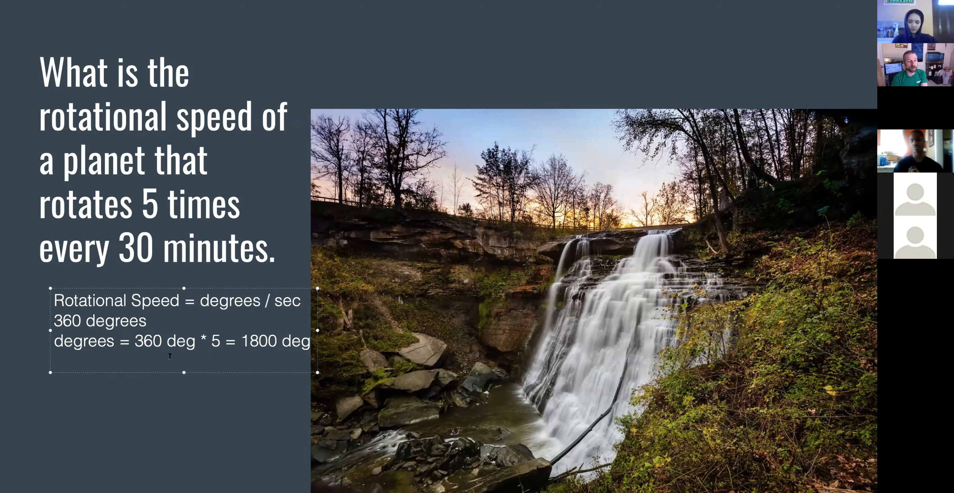
Type the solution: seconds = 30 min = 1800 sec, then 1800 deg / 1800 sec = 1 deg/sec.
text(seconds =)
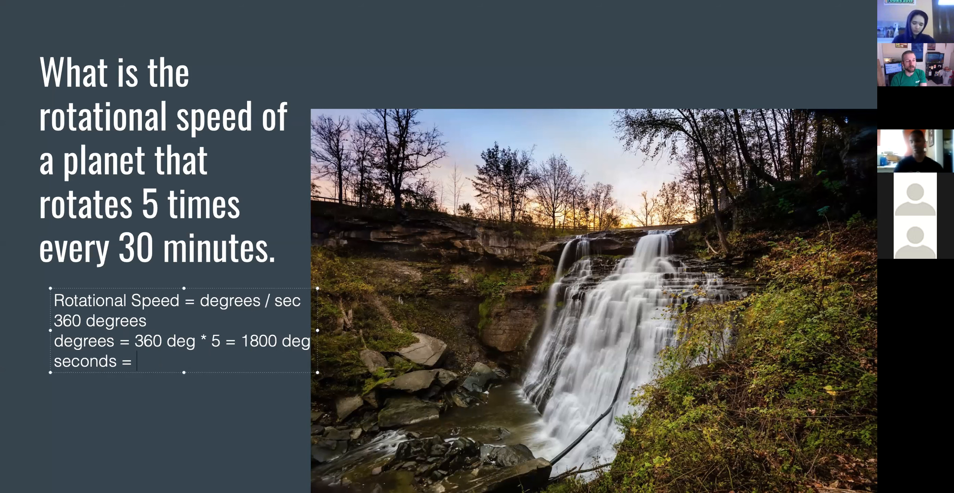
text(30 minu)
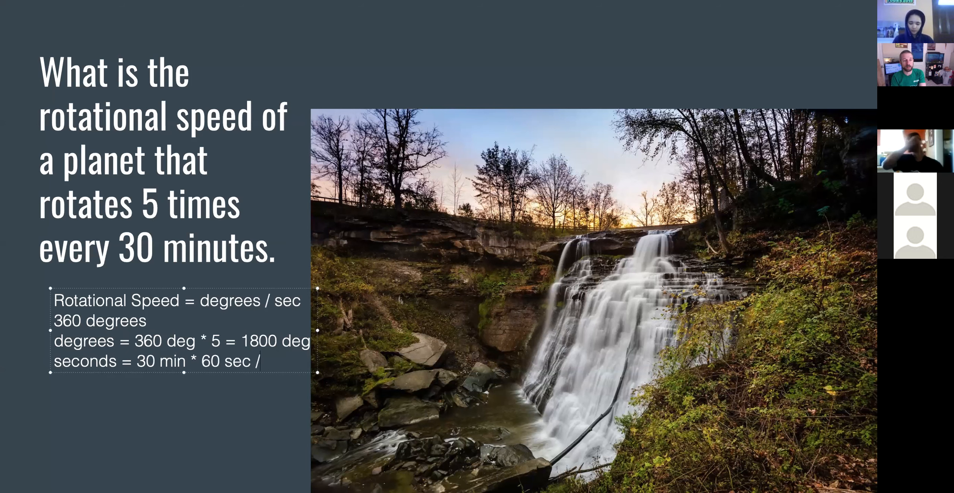
text(min)
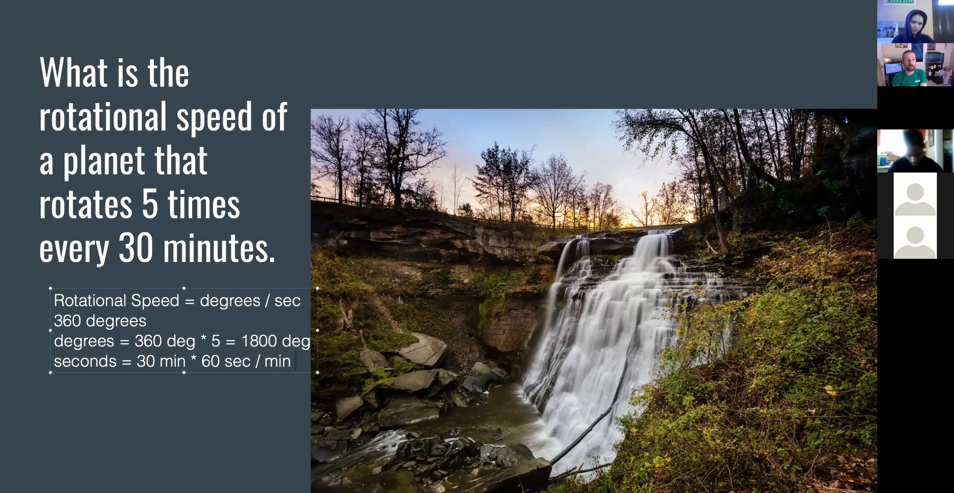
text(=)
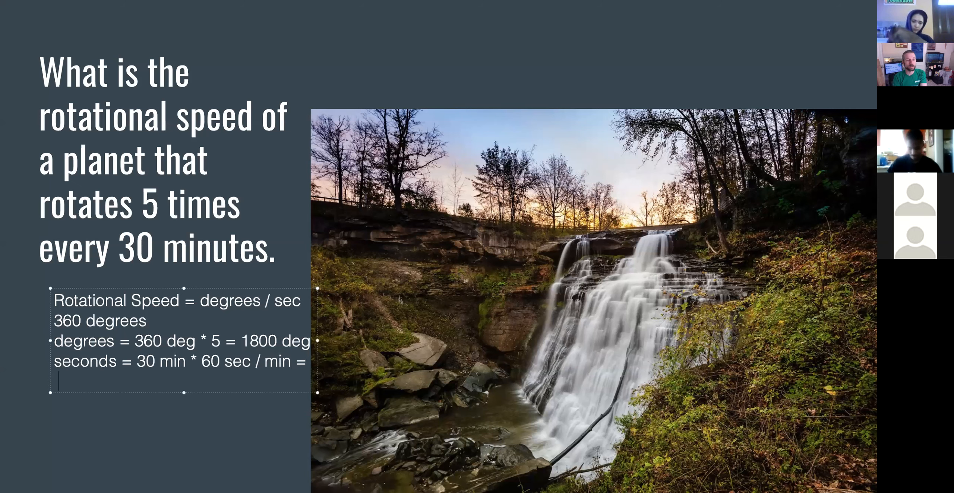
text(1800)
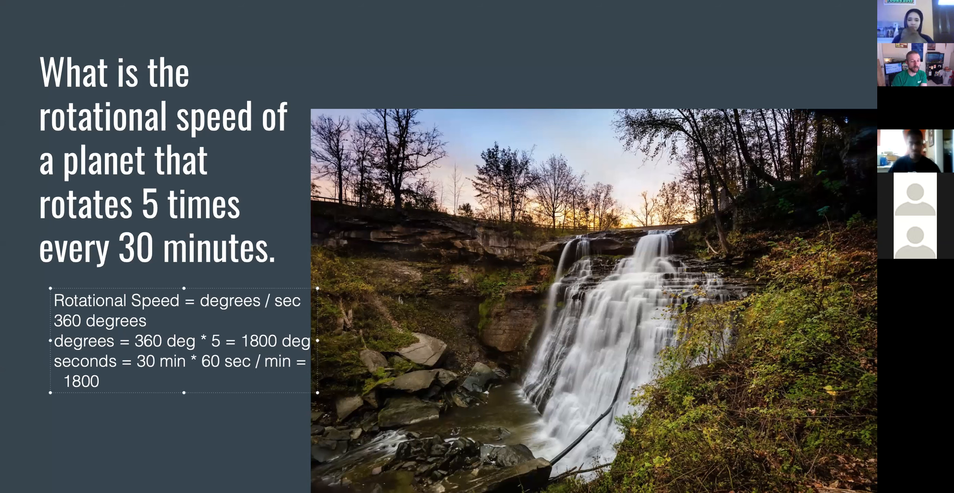
text(sec)
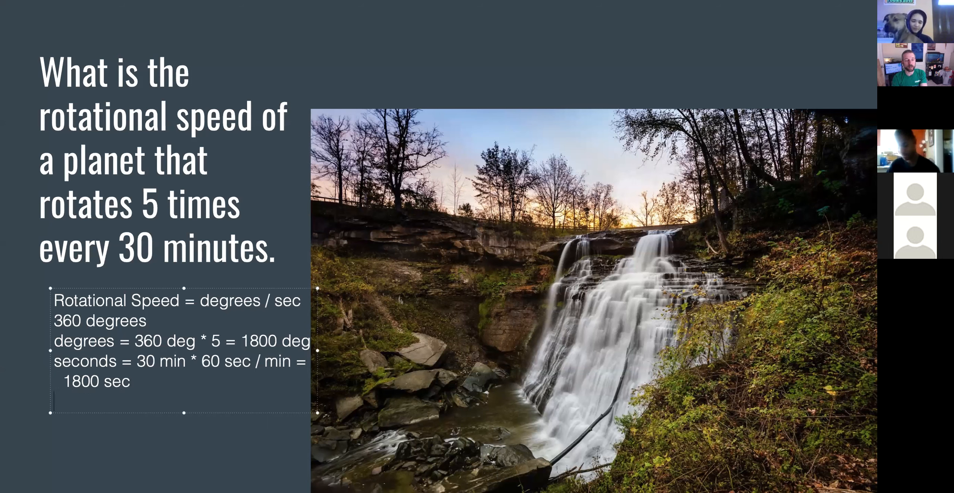
text(=)
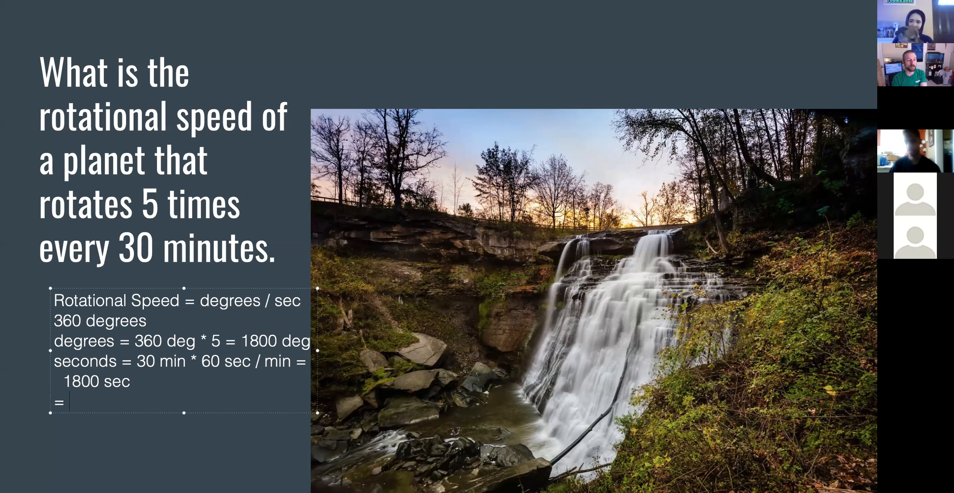
text(1800 deg / 1800 sec = 1)
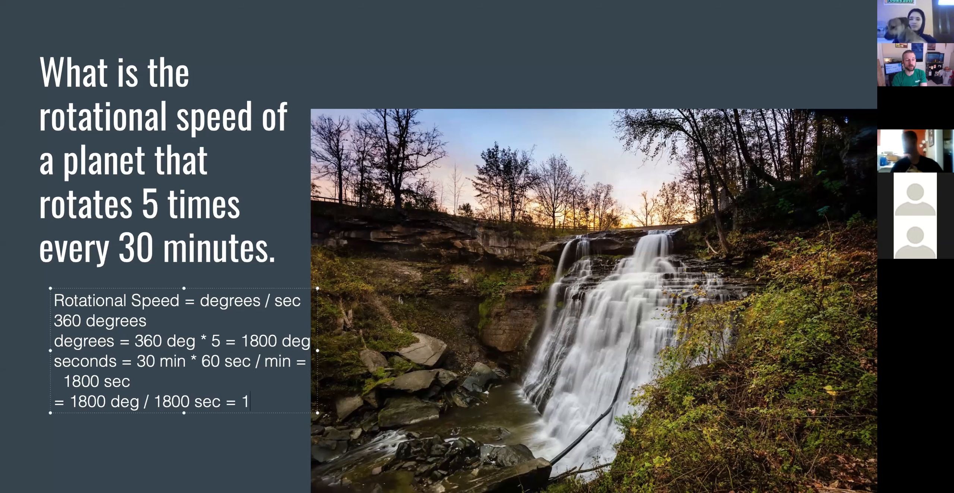
text(deg/sec)
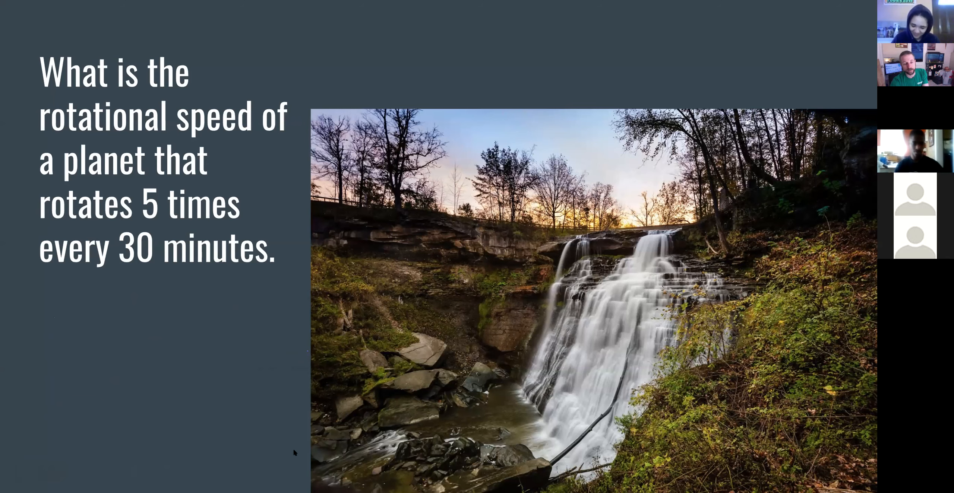
mouse_move(251, 372)
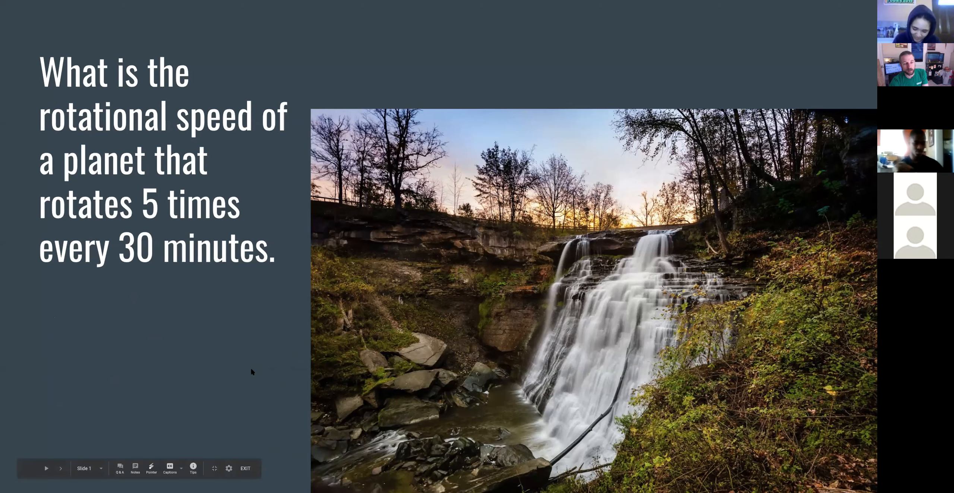
Advance the slideshow to the agenda slide on today's Physics activities.
click(61, 468)
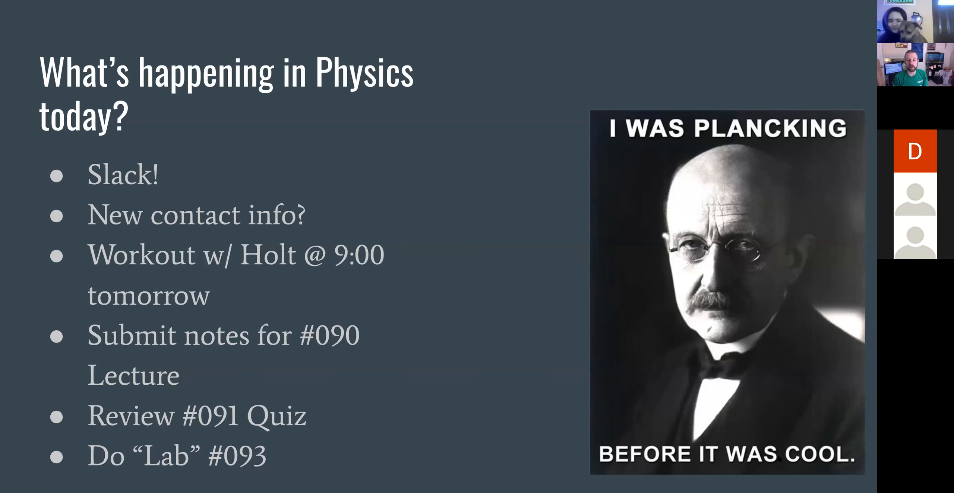
mouse_move(709, 340)
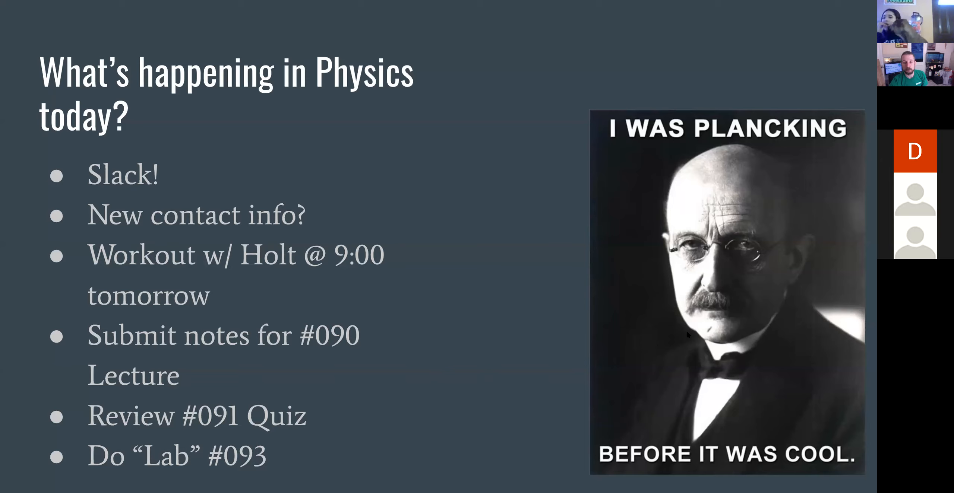
mouse_move(712, 334)
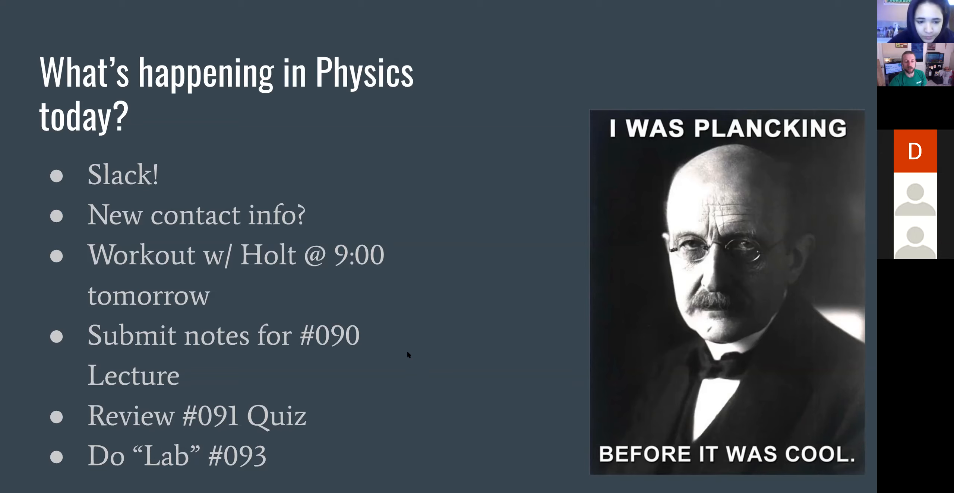
Leave the slideshow and show the Circular Motion quiz document zoomed to 200%.
key(right)
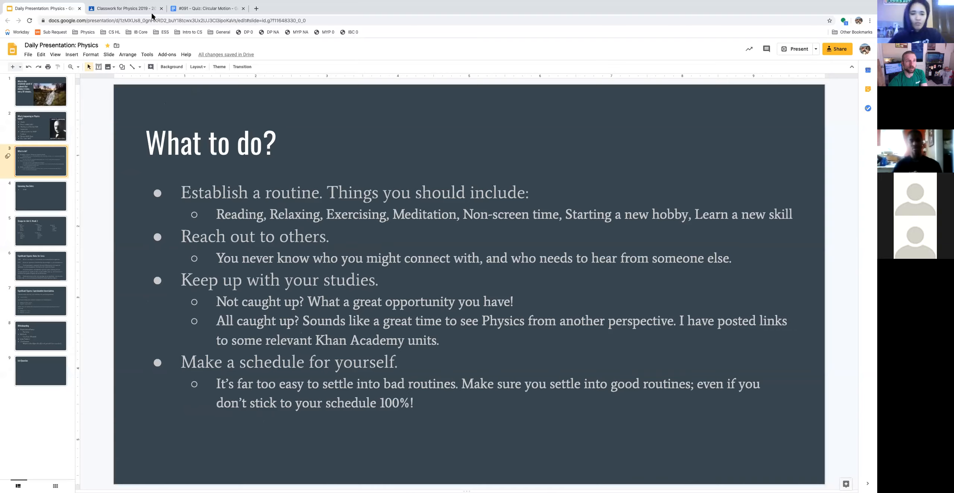
click(207, 8)
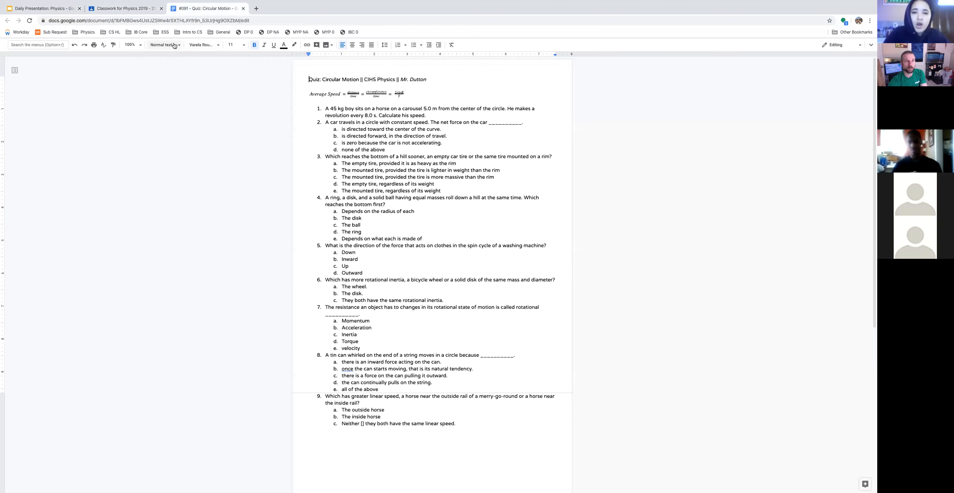
click(130, 44)
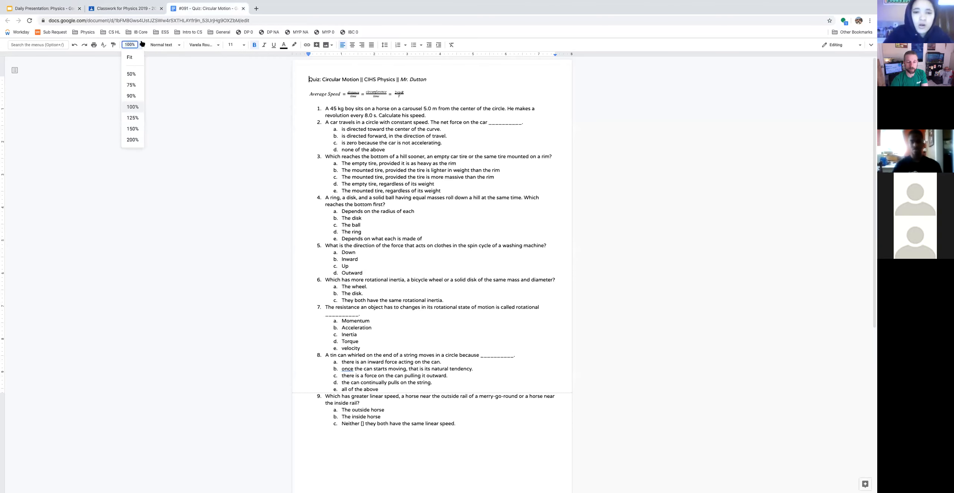
click(131, 139)
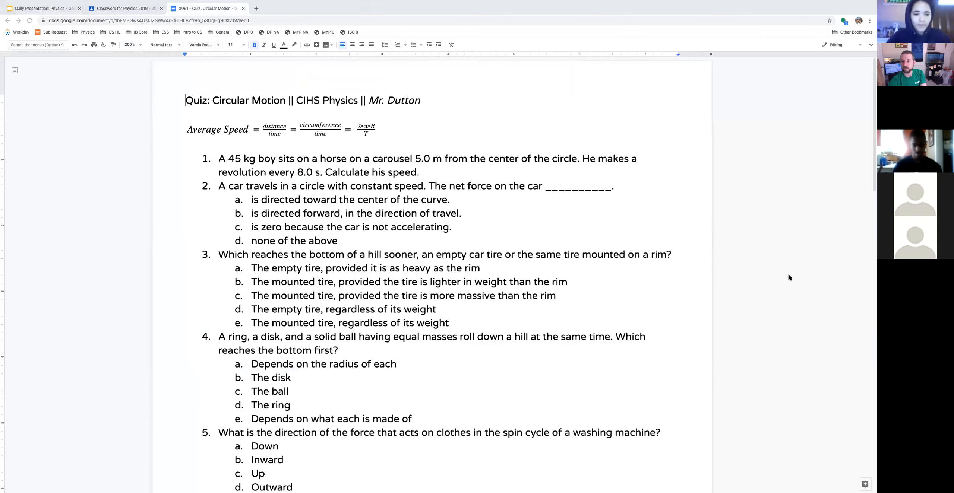
mouse_move(832, 330)
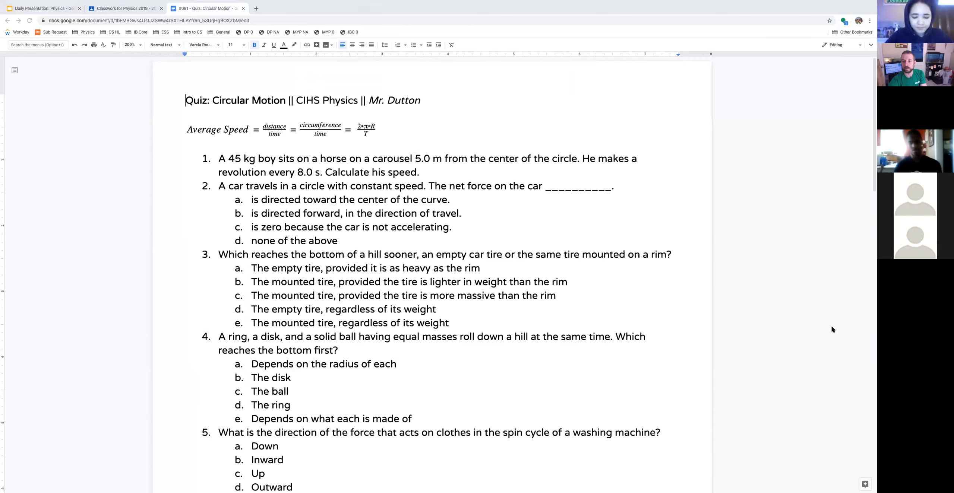
mouse_move(466, 195)
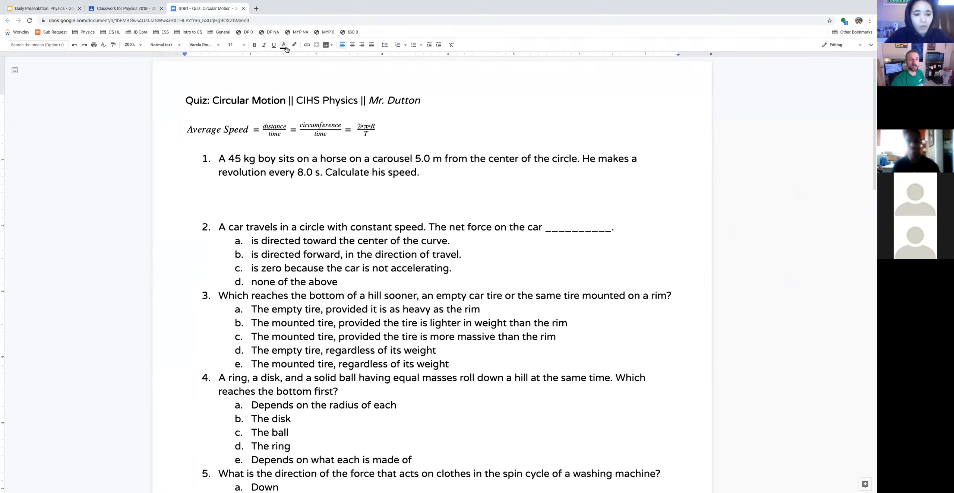
mouse_move(282, 44)
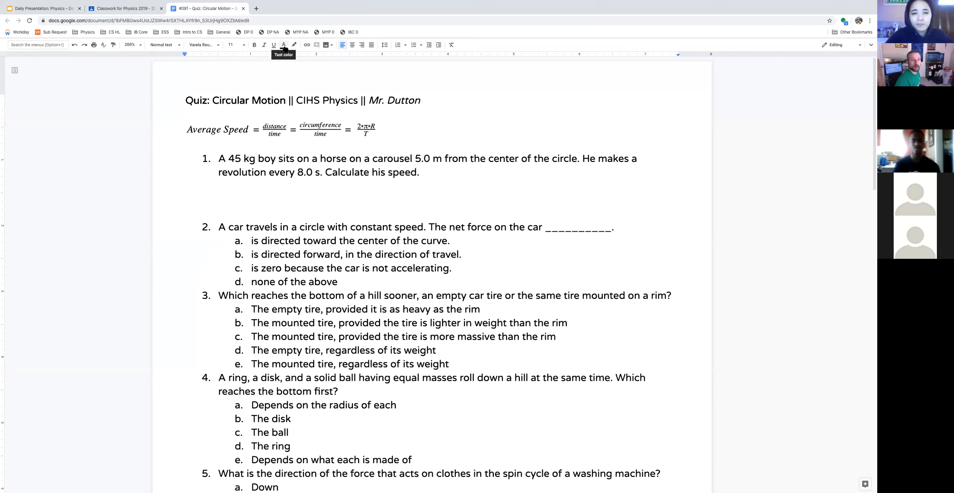
Write 'Average speed = 2 * pi * R' in red text under question 1.
click(283, 45)
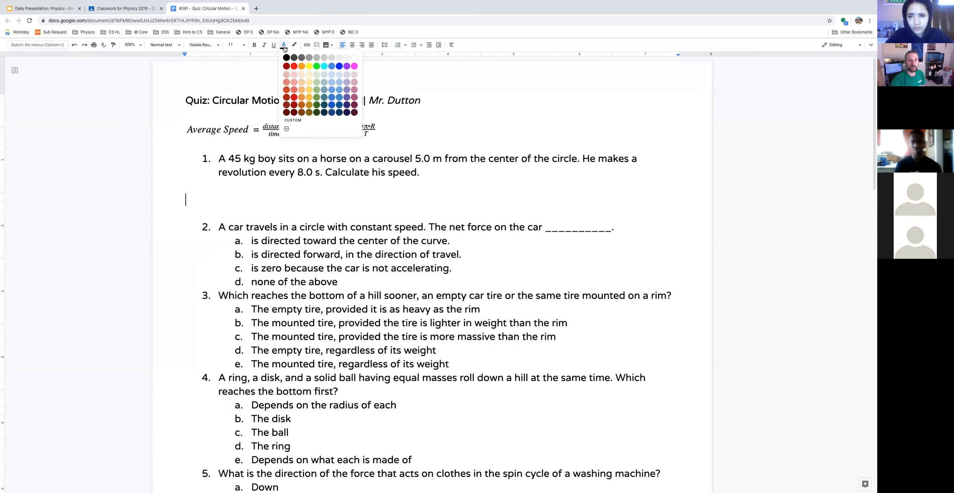
click(293, 67)
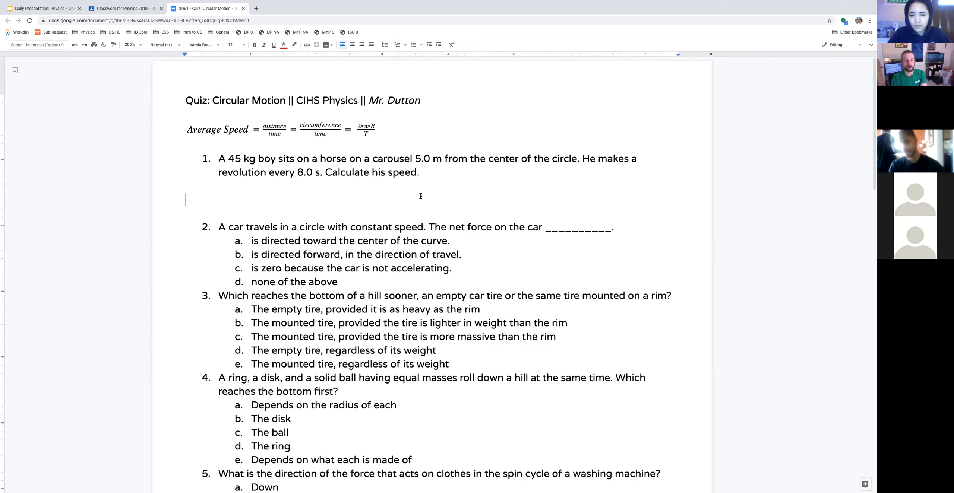
text(Average spee)
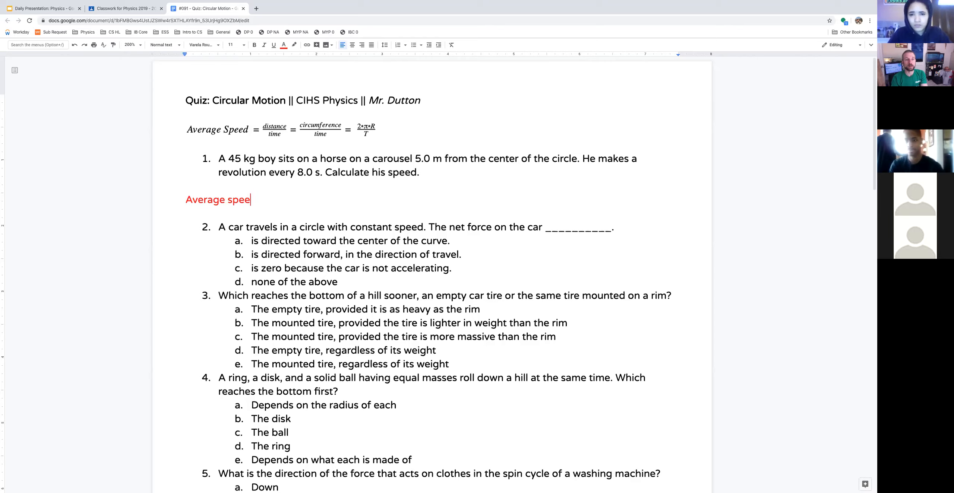
text(d =)
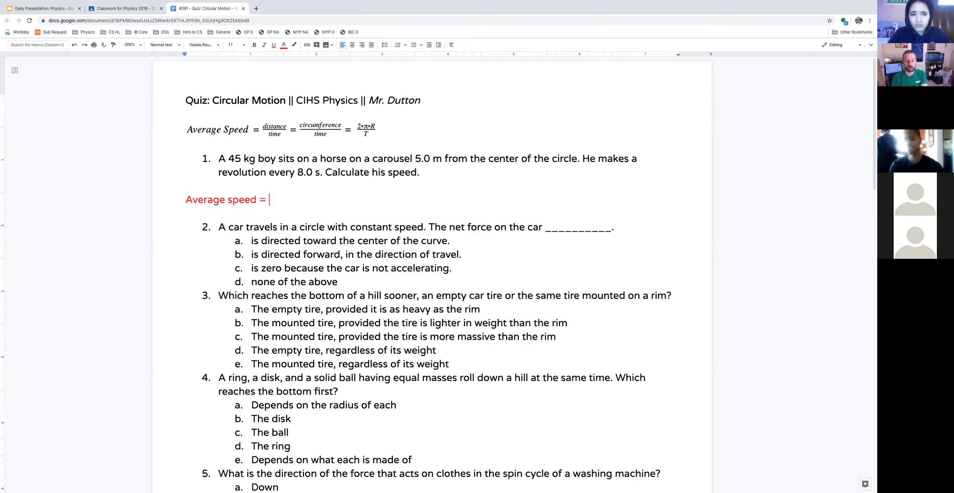
text(2 * pi)
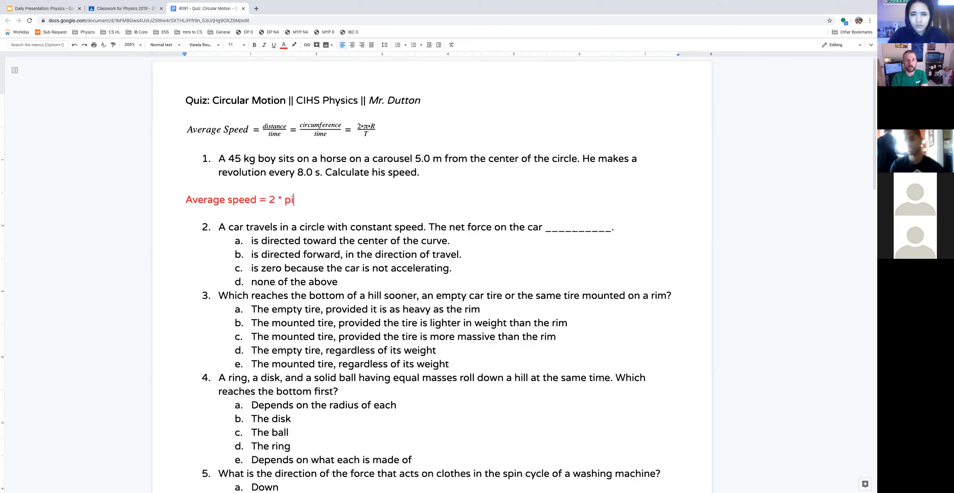
text(* R / T)
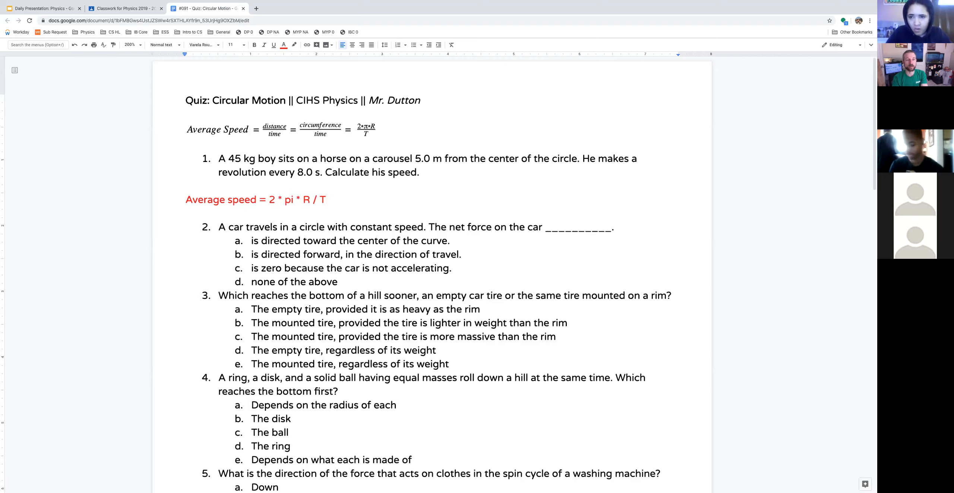
click(326, 200)
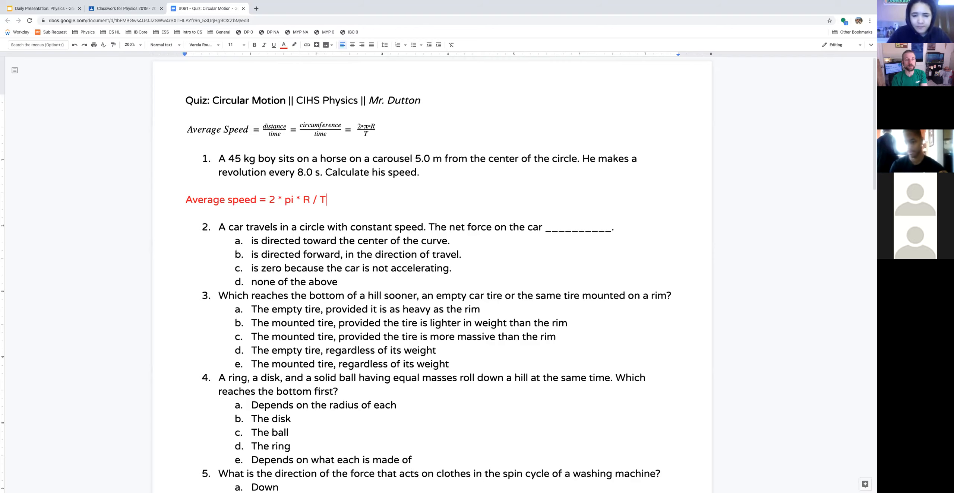
Start a new substitution line reading '= 2 * 3.1', trimmed from 3.14159.
key(enter)
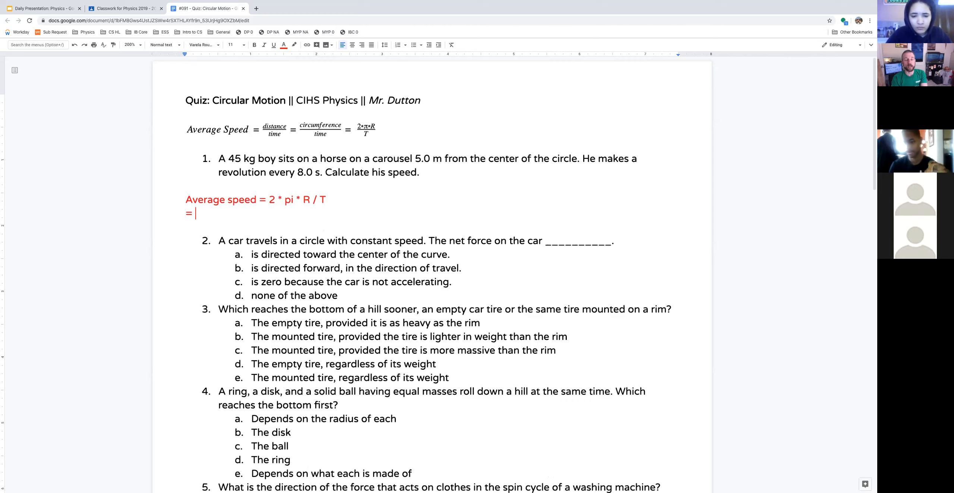
text(2 *)
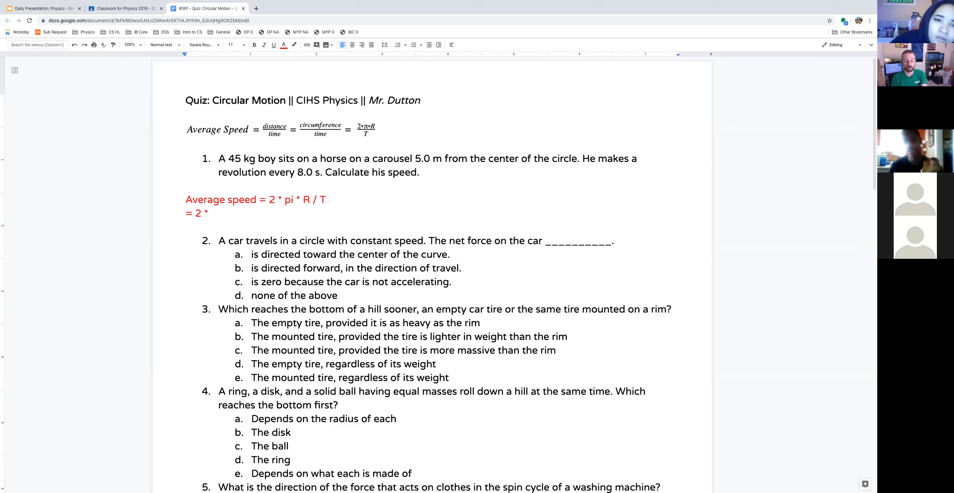
text(3)
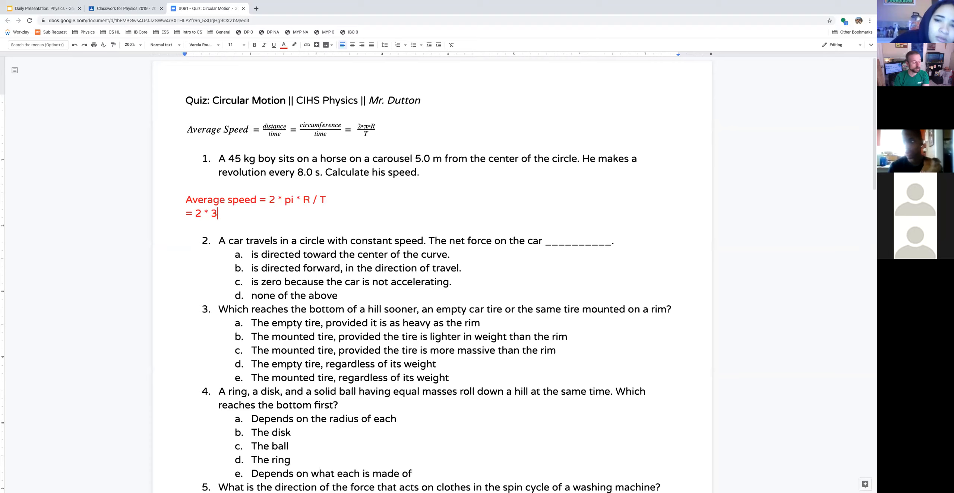
text(.14)
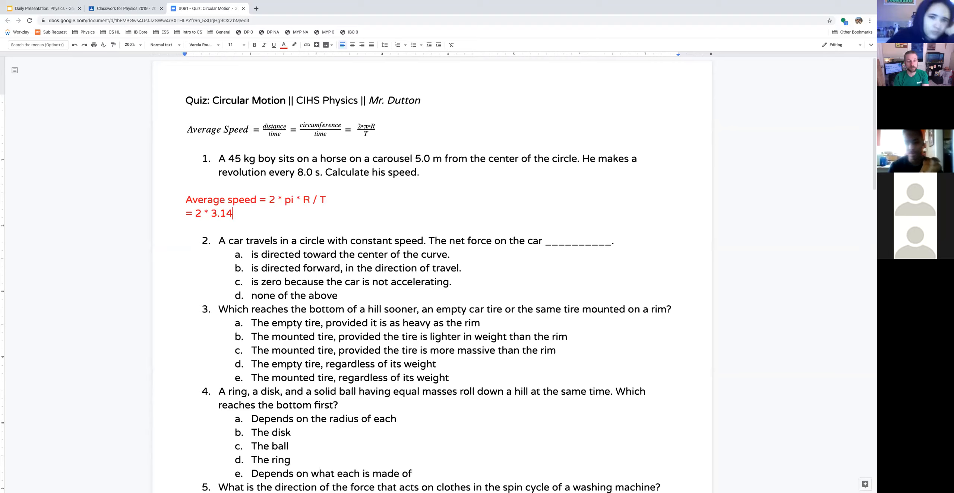
text(159)
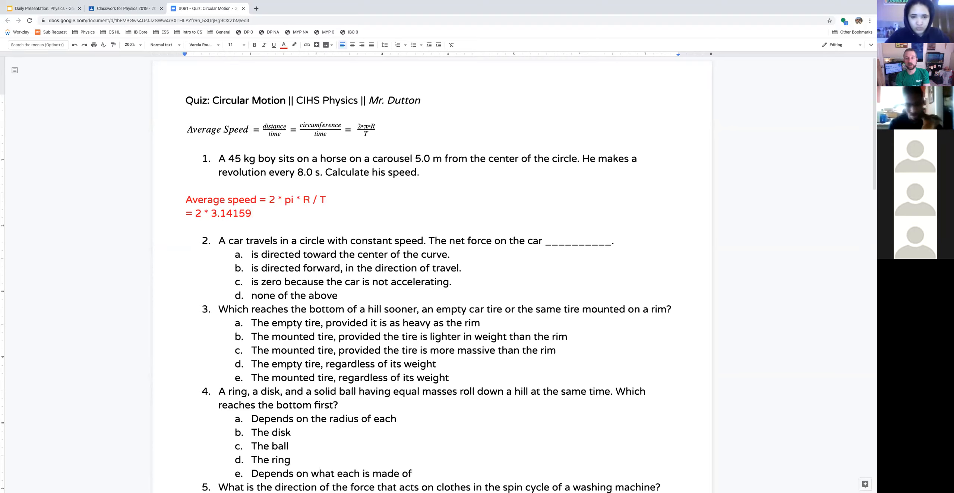
key(Backspace)
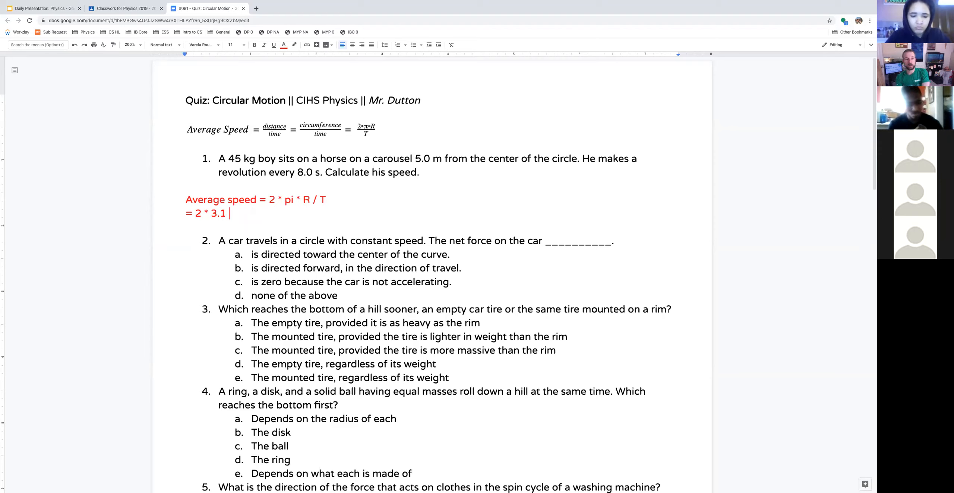
Extend the substitution line to '= 2 * 3.1 * 5.0 m / 8.0 s ='.
text(*)
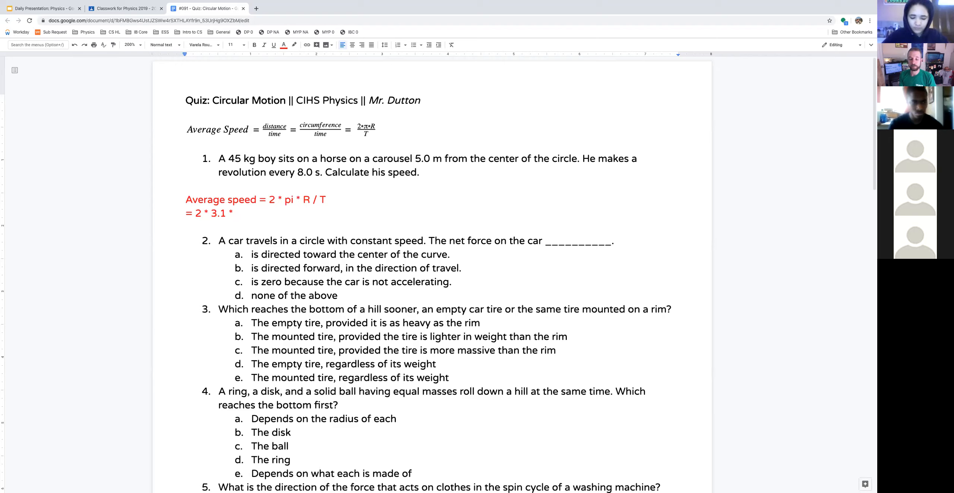
text(5.)
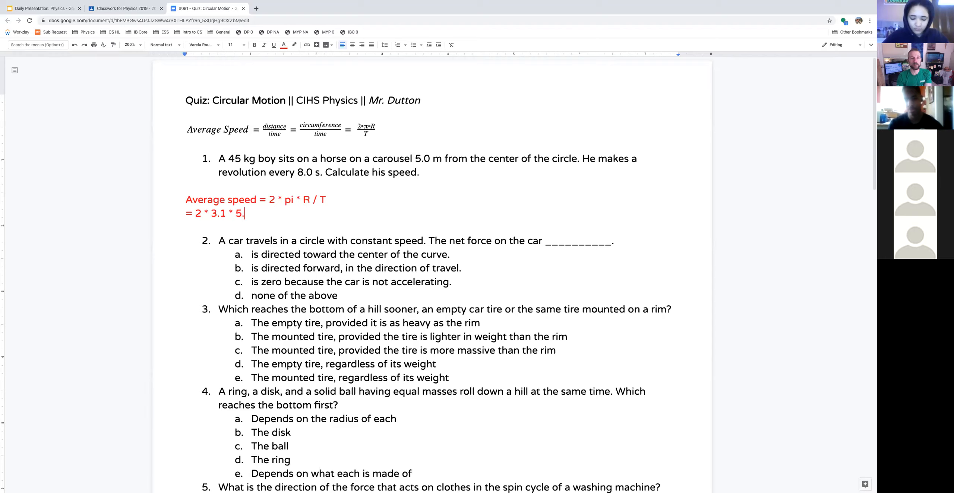
text(0)
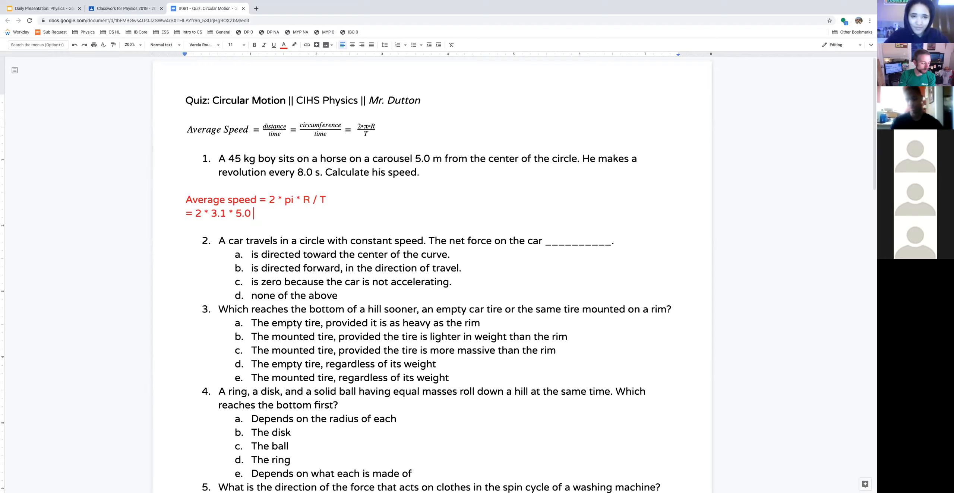
text(m)
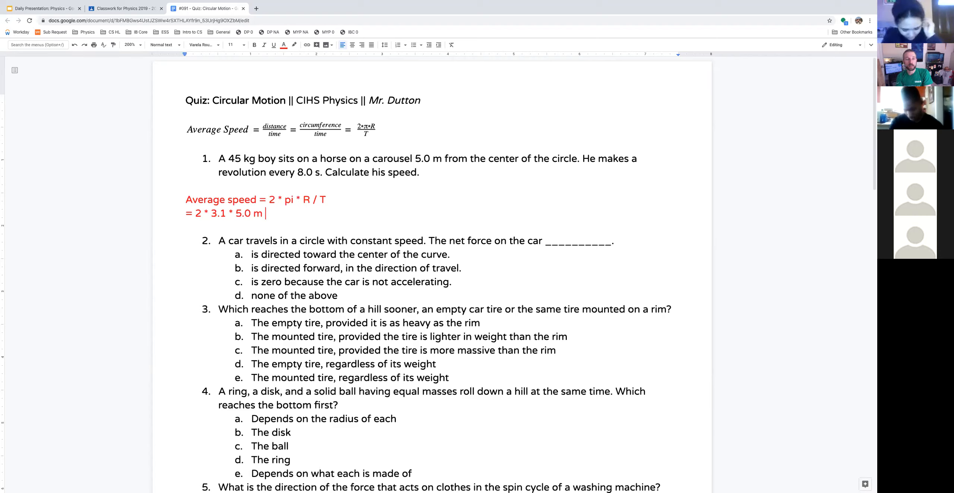
text(/)
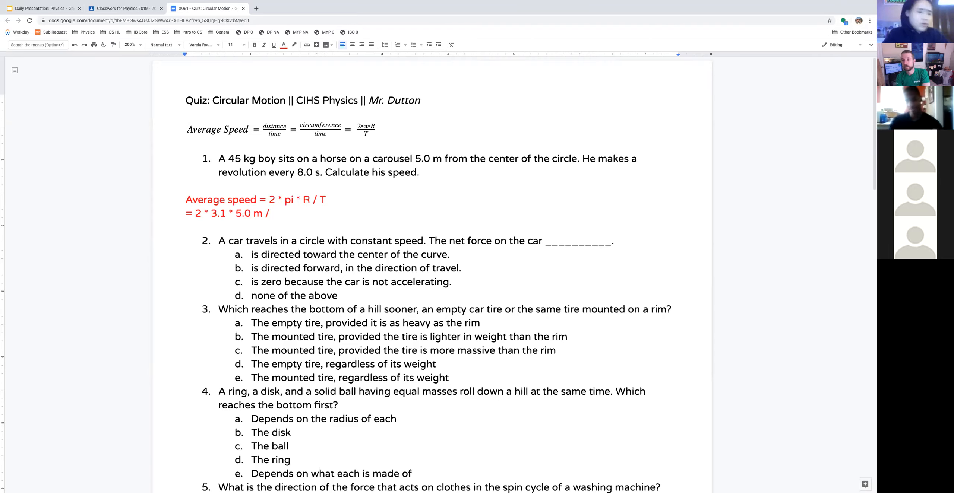
text(8.0)
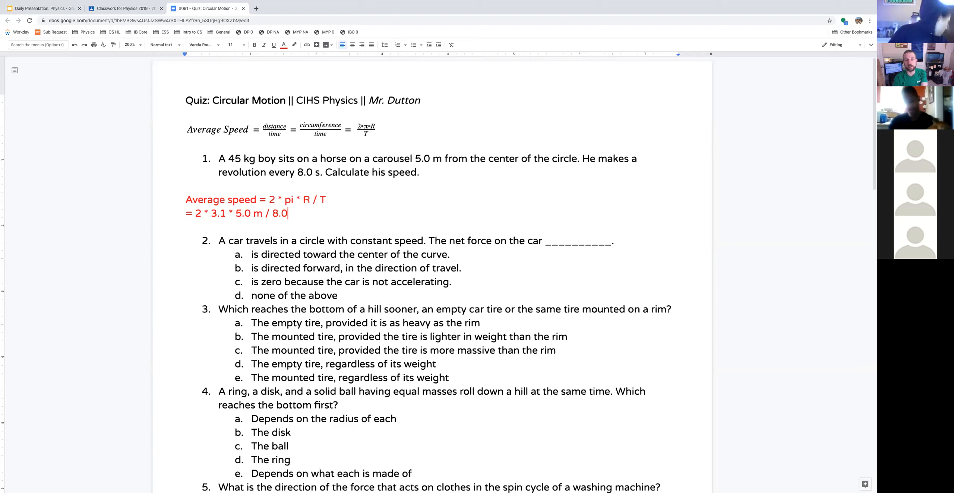
text(s)
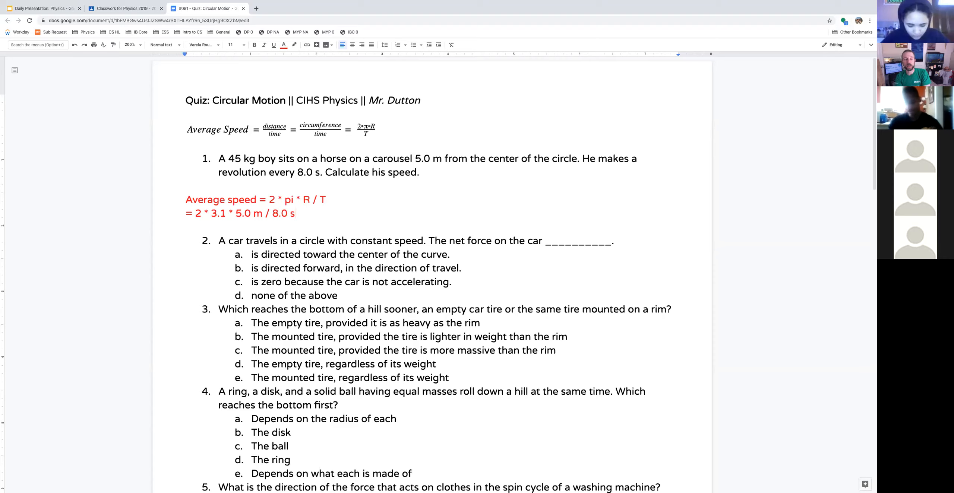
text(=)
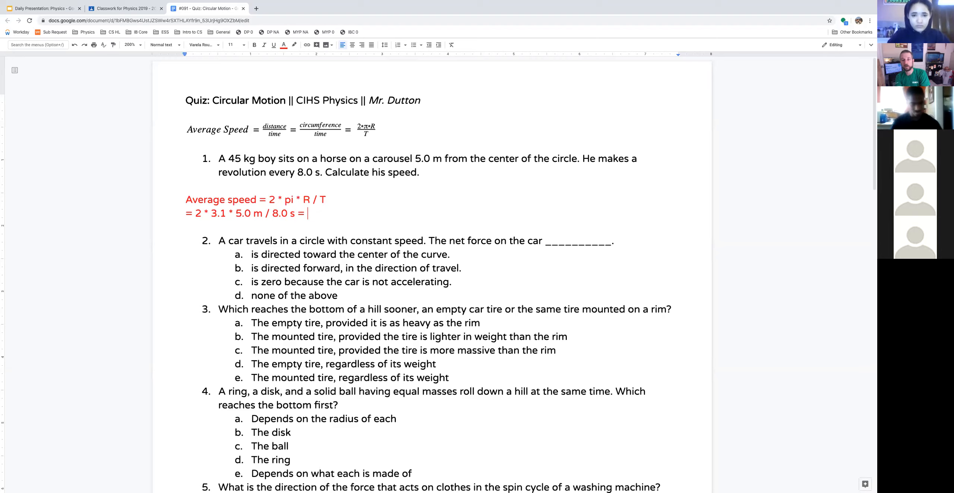
Finish the red calculation with '31 m / 8.0 s = 3.87 m/s'.
text(31 m / 8.)
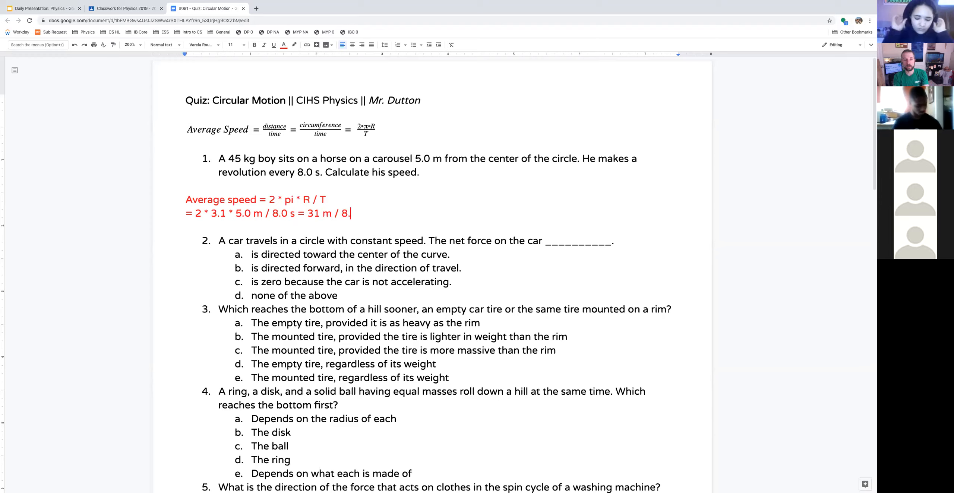
text(0 s)
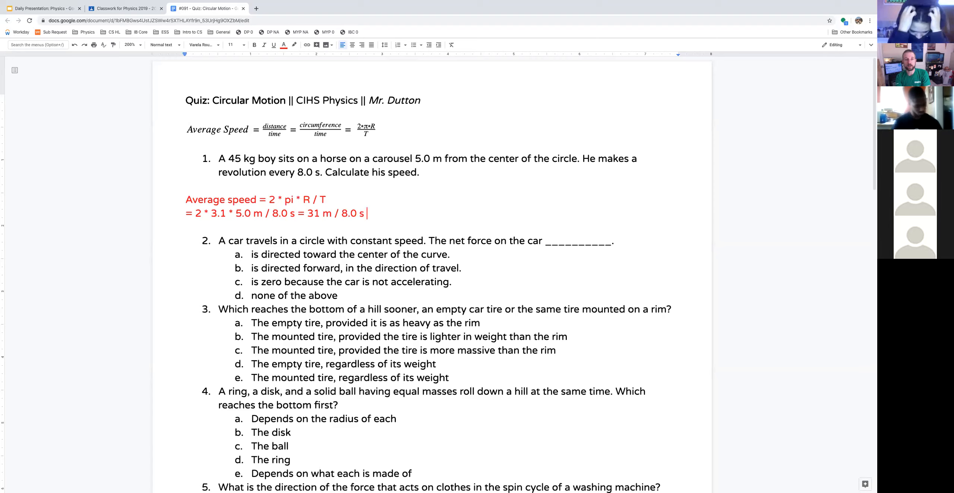
text(=)
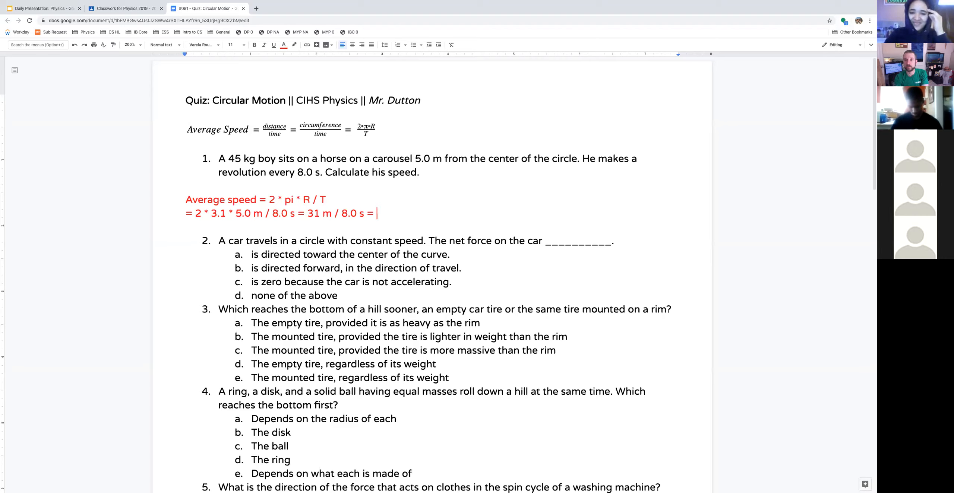
text(3.)
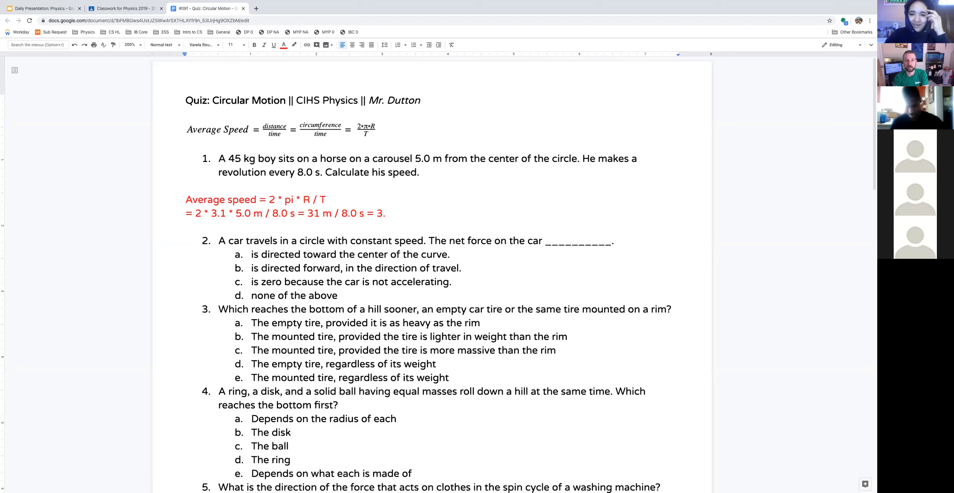
text(8)
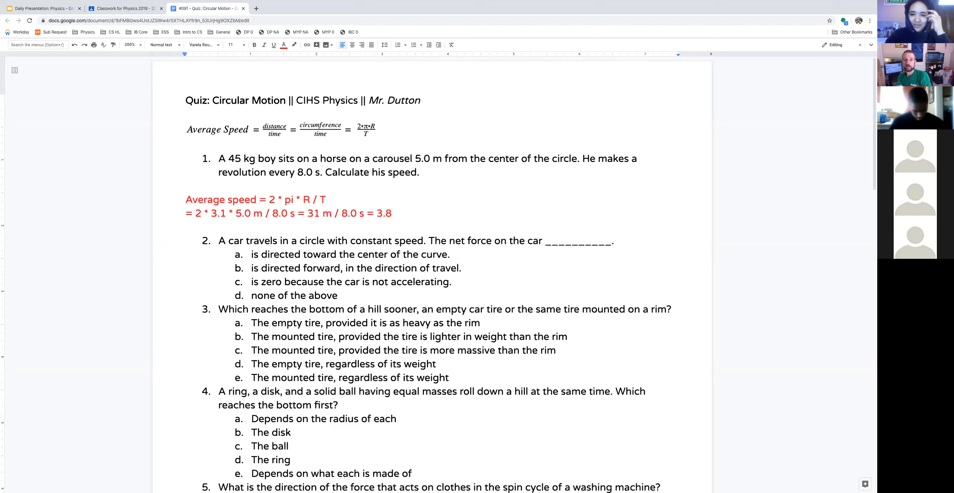
text(7)
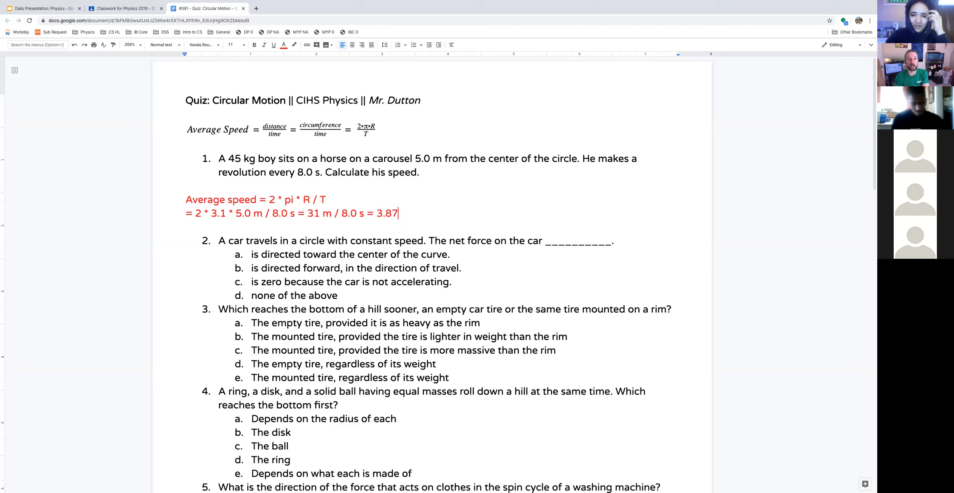
text(m/s)
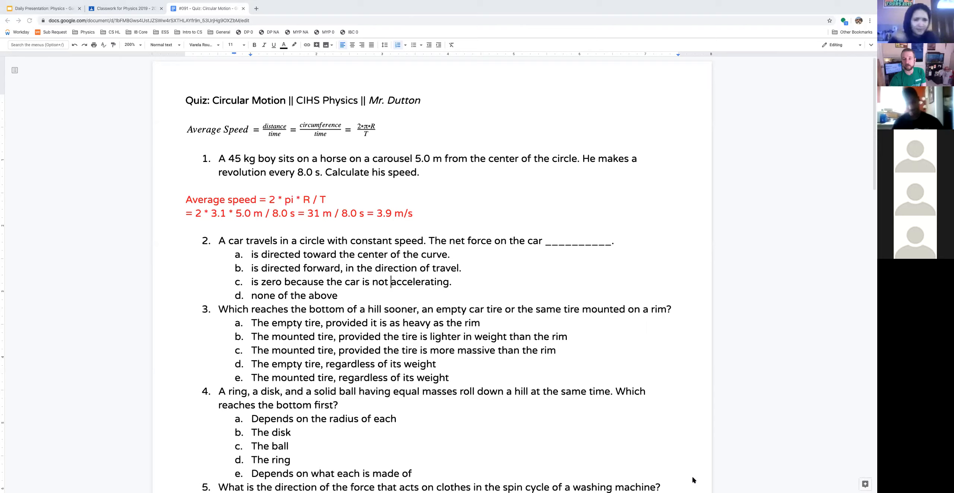
mouse_move(700, 468)
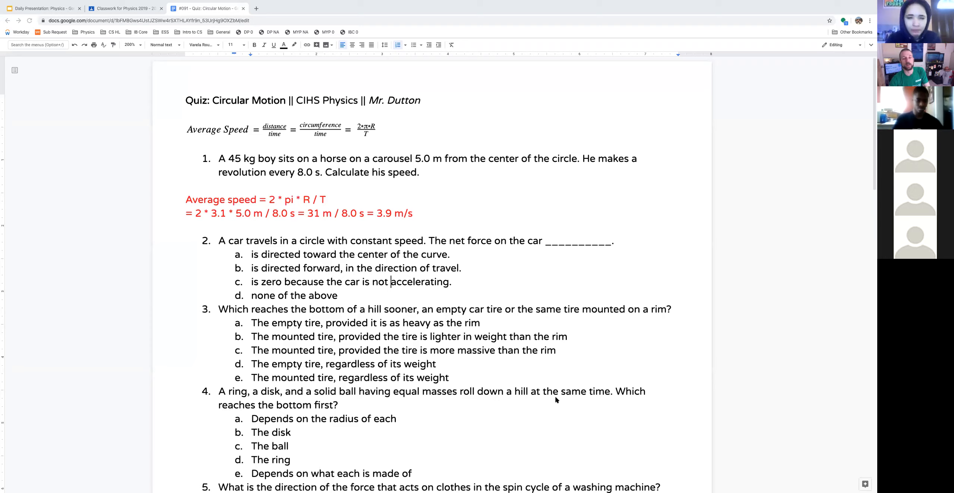
mouse_move(380, 311)
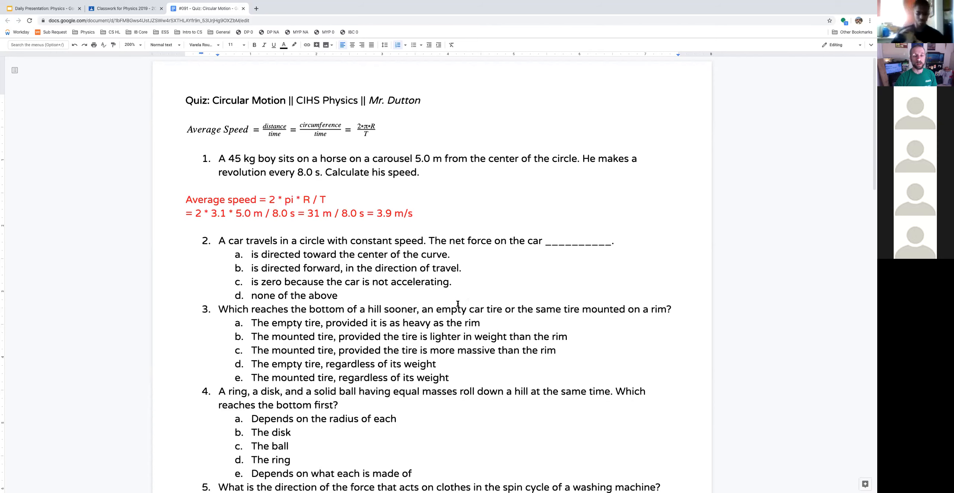
scroll(down, 3)
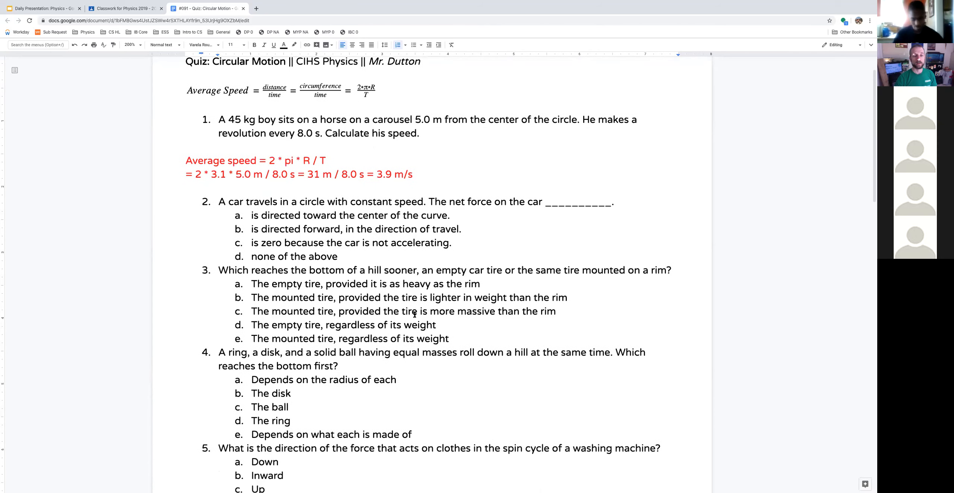
scroll(down, 3)
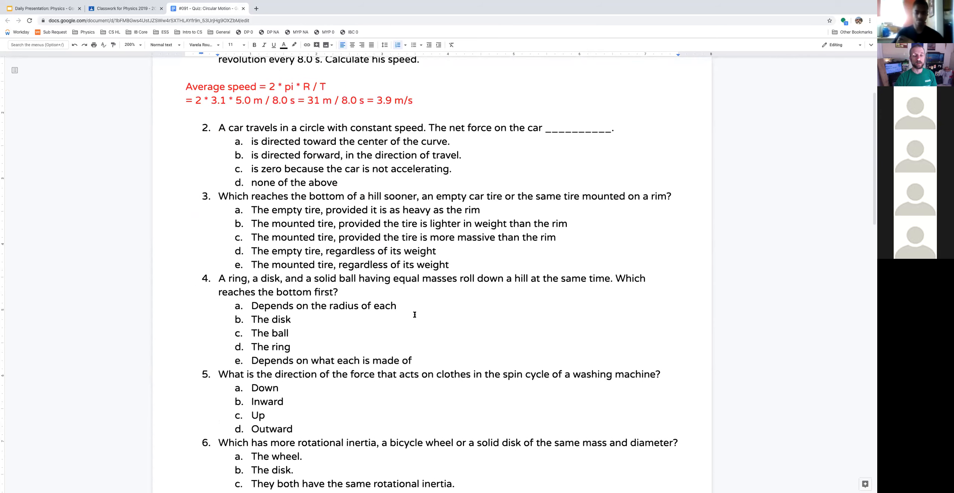
scroll(down, 3)
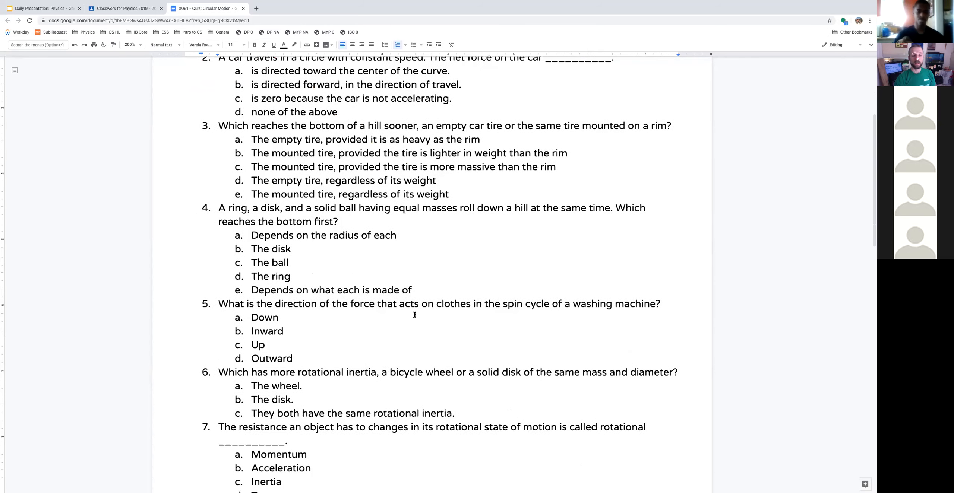
scroll(down, 3)
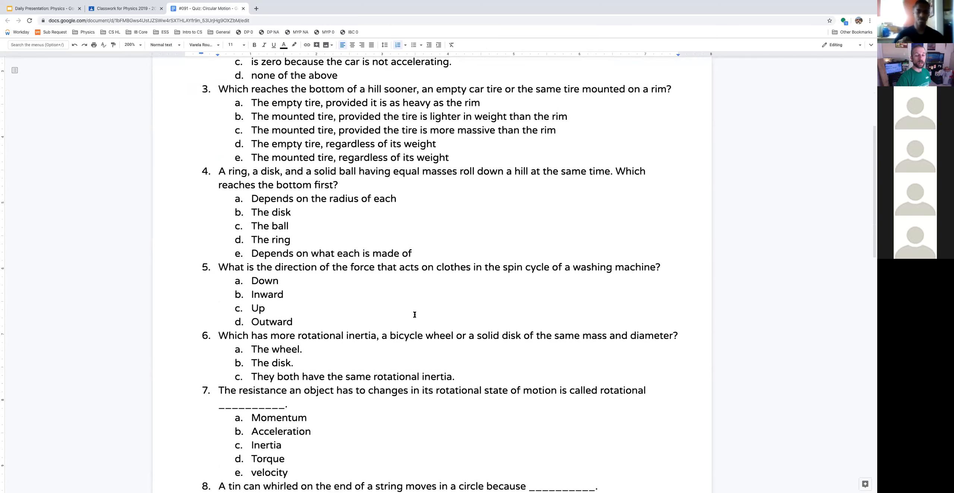
scroll(down, 3)
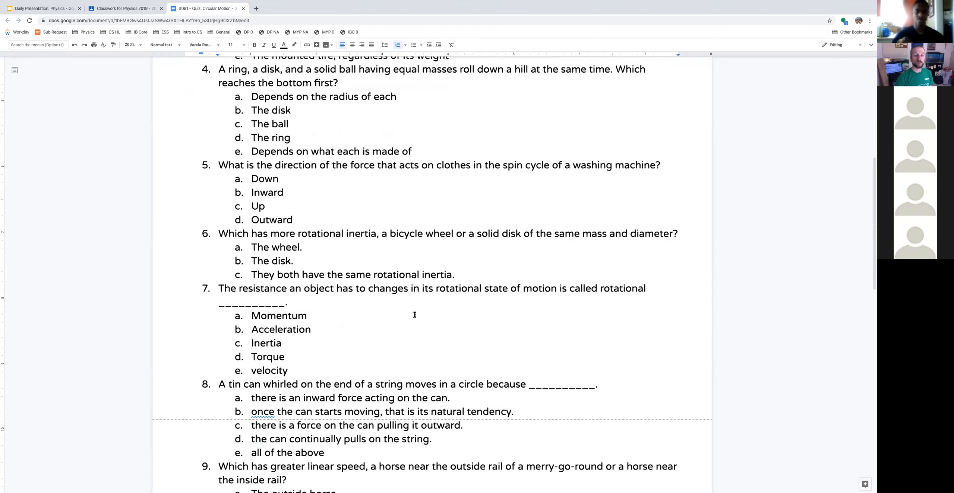
scroll(down, 3)
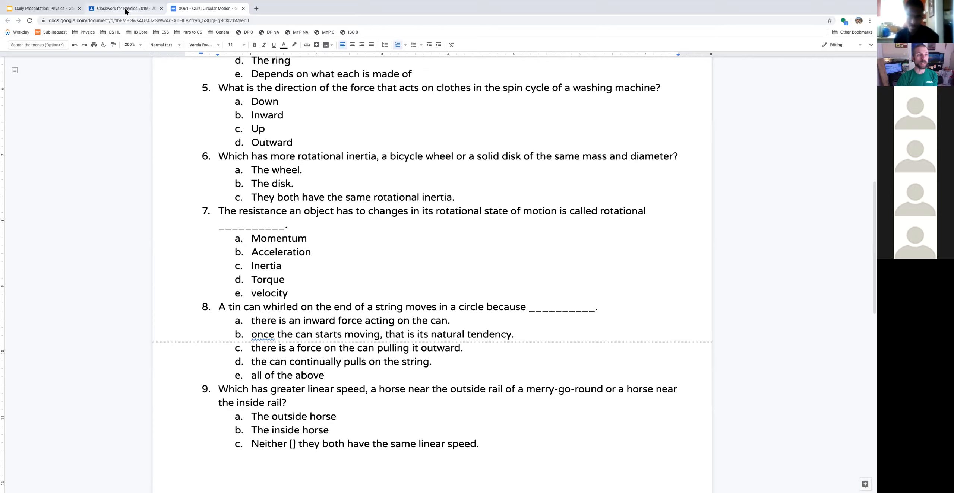
On the classwork page, drop the scheduled time for #093 Orbital Motion, then assign and confirm.
click(122, 8)
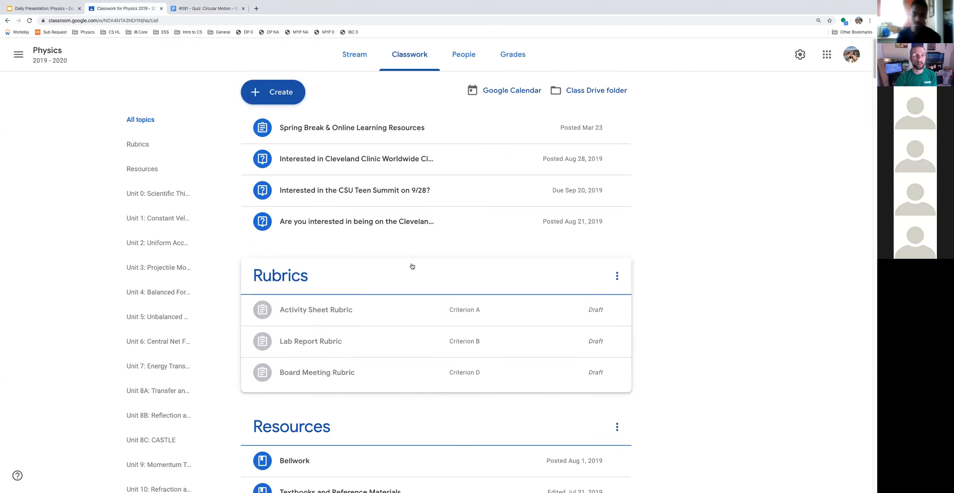
scroll(down, 3)
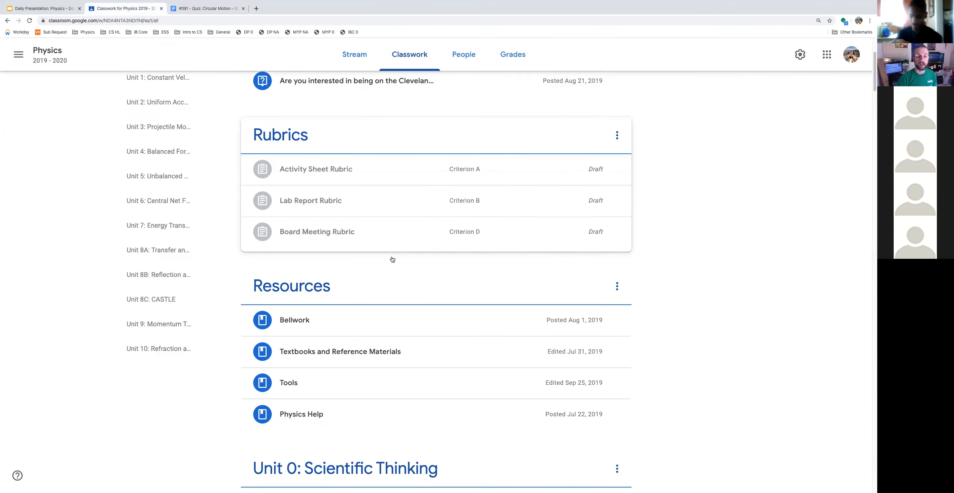
scroll(down, 3)
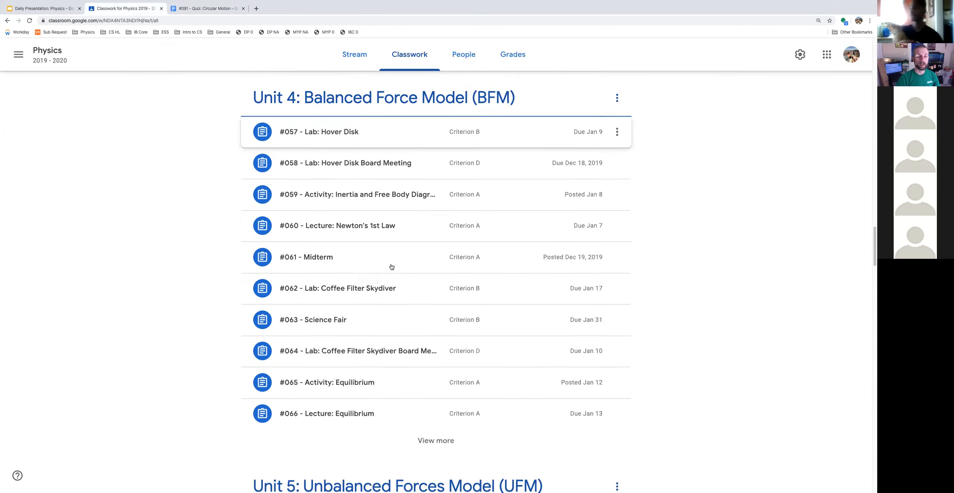
scroll(down, 3)
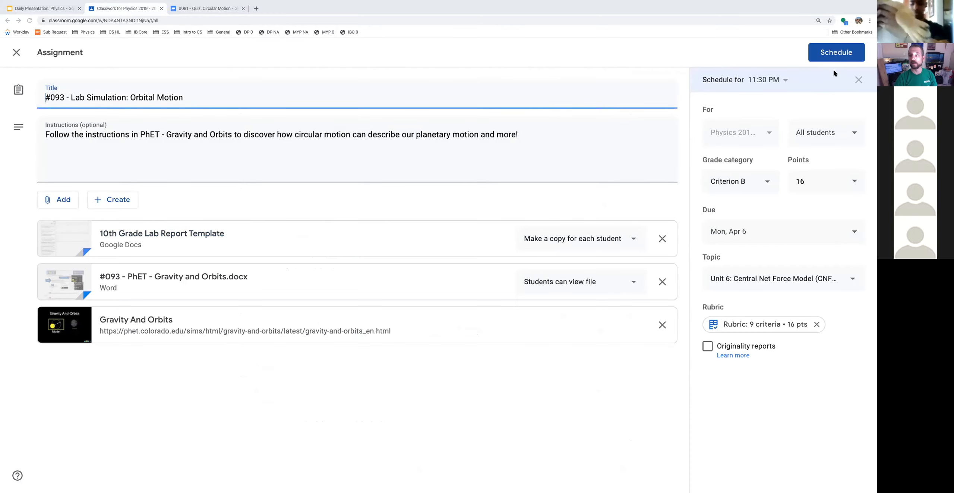
click(858, 80)
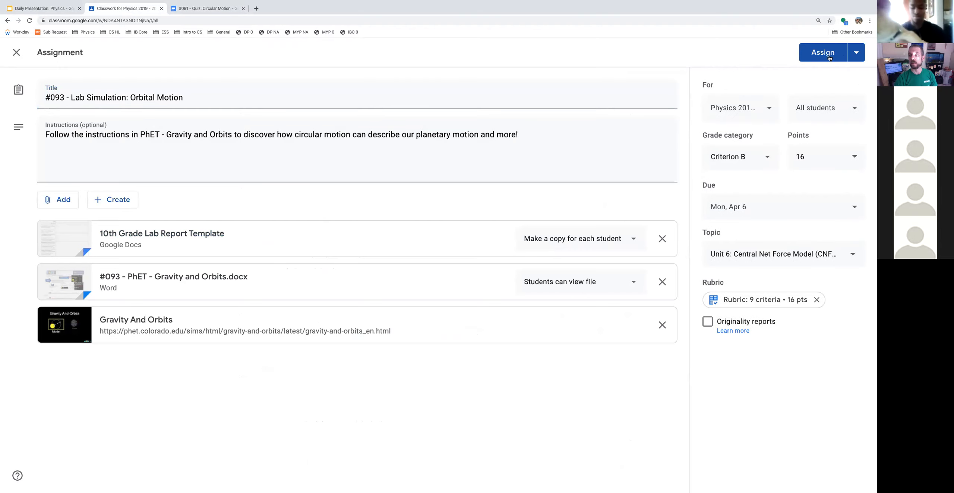
click(822, 52)
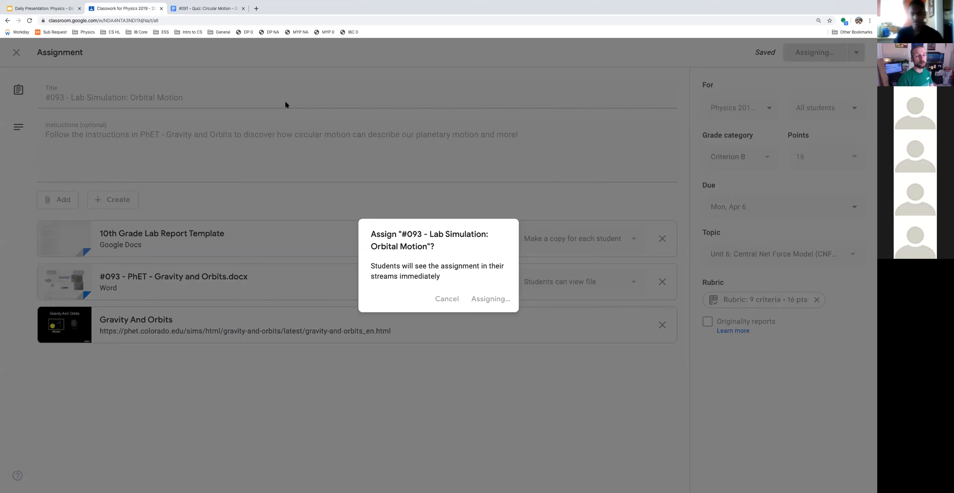
click(491, 299)
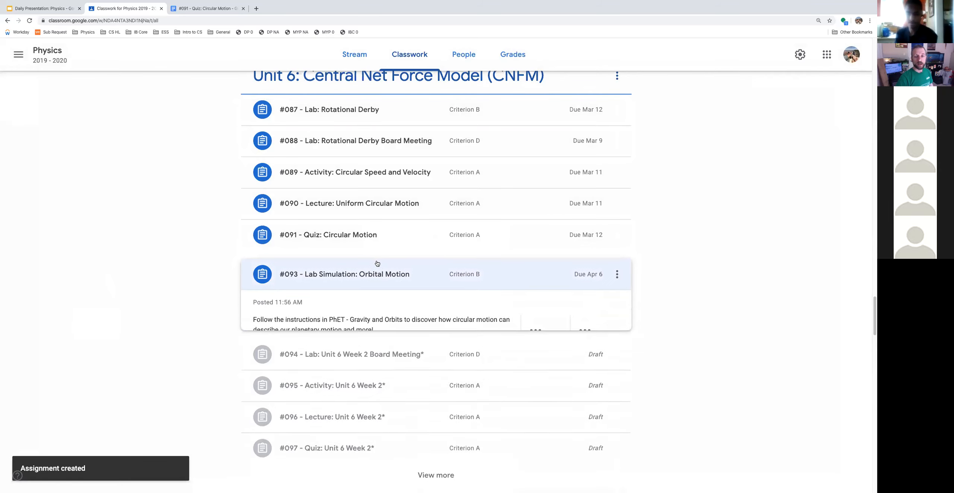
Preview the Gravity and Orbits Word worksheet, close it, and open the Gravity And Orbits simulation.
scroll(down, 3)
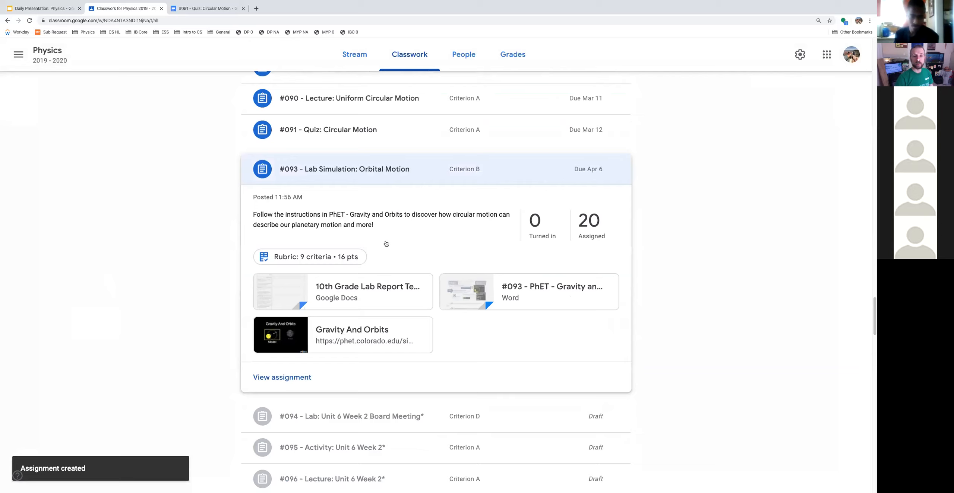
mouse_move(365, 329)
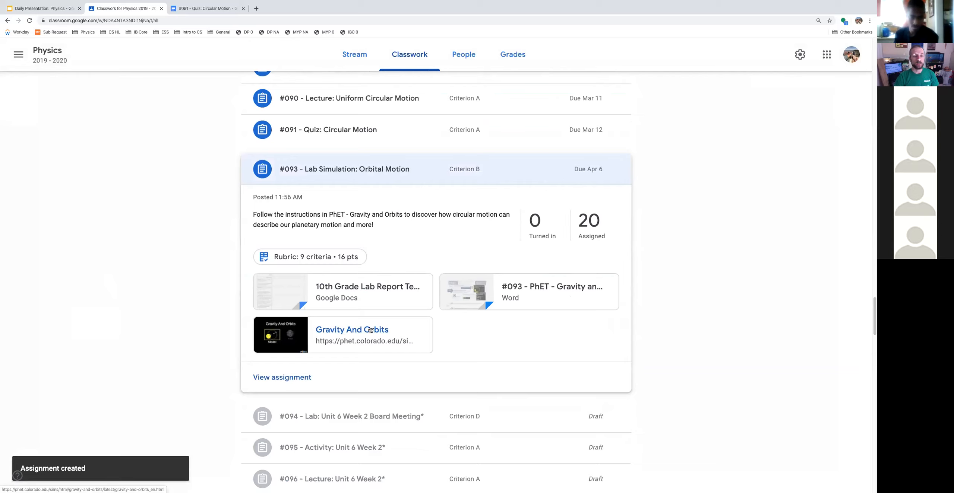
mouse_move(351, 329)
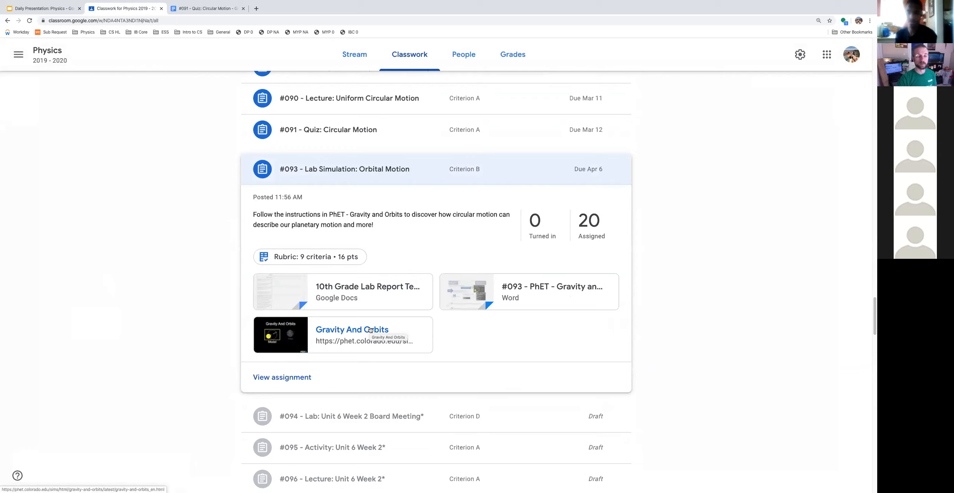
mouse_move(549, 298)
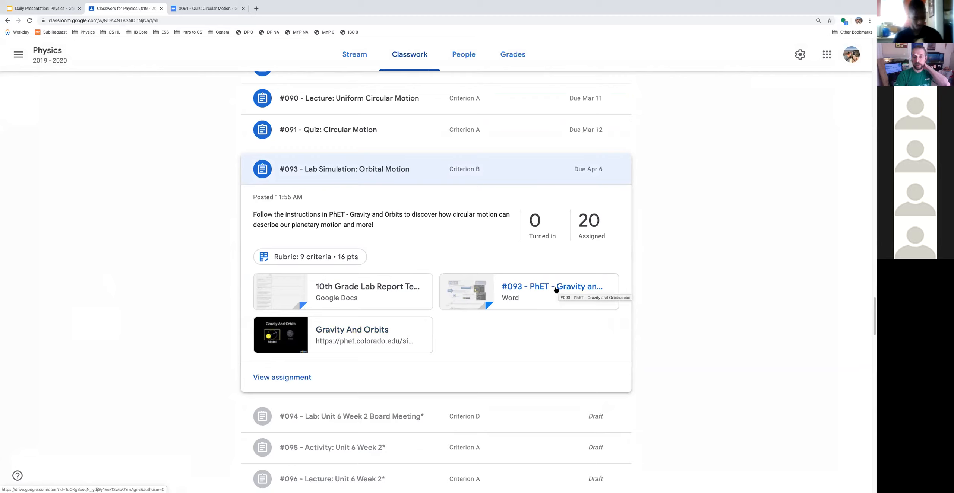
mouse_move(554, 289)
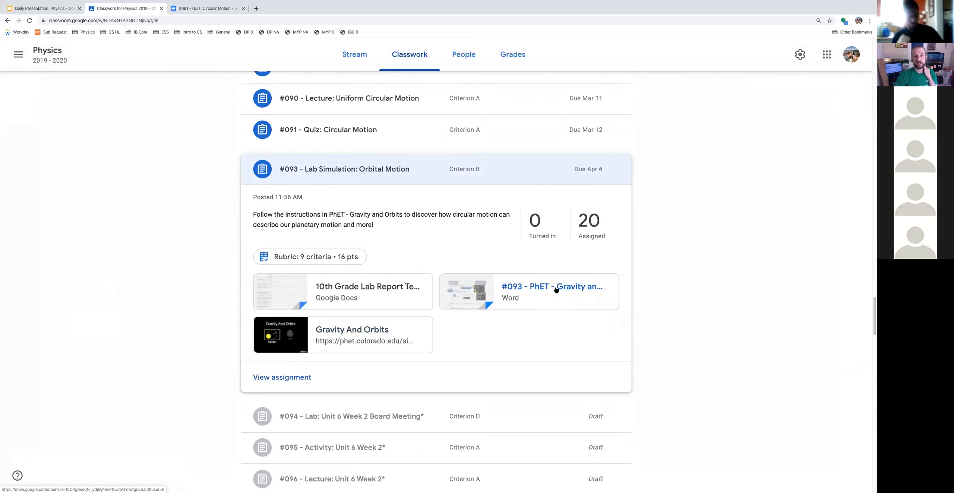
click(551, 287)
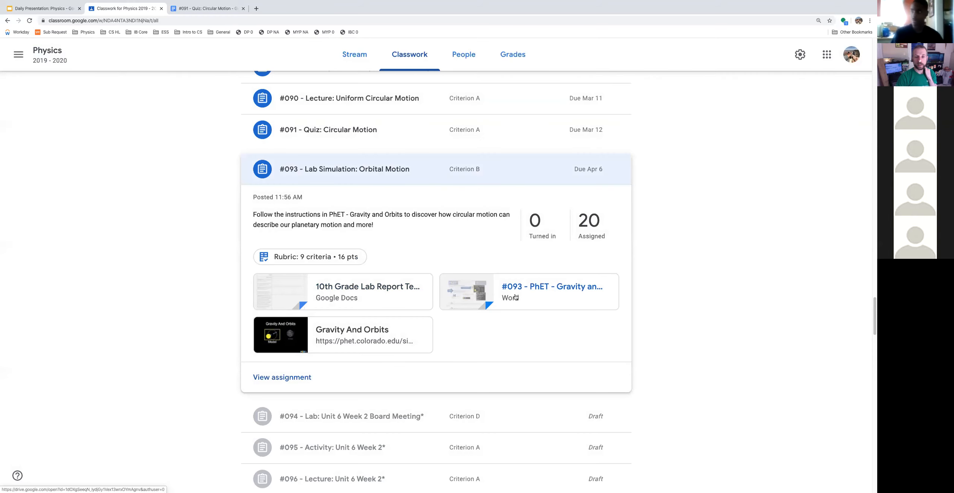
mouse_move(535, 289)
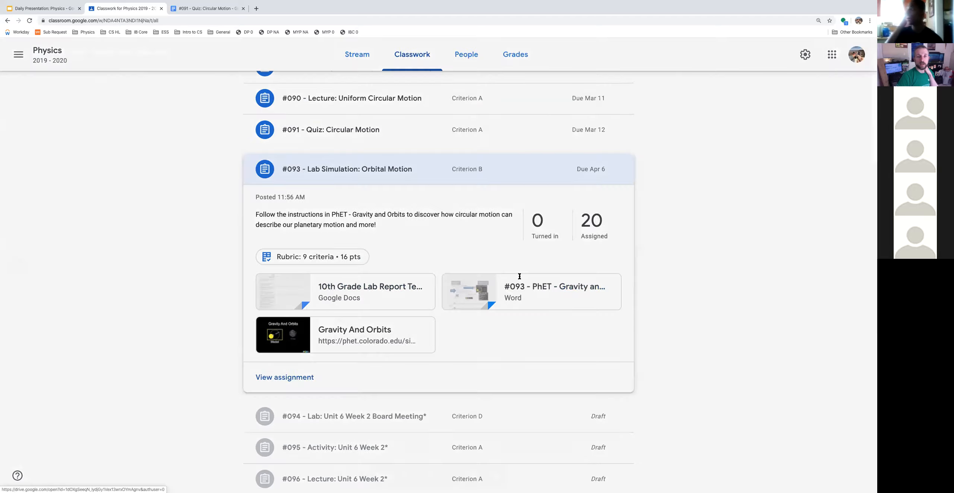
click(530, 292)
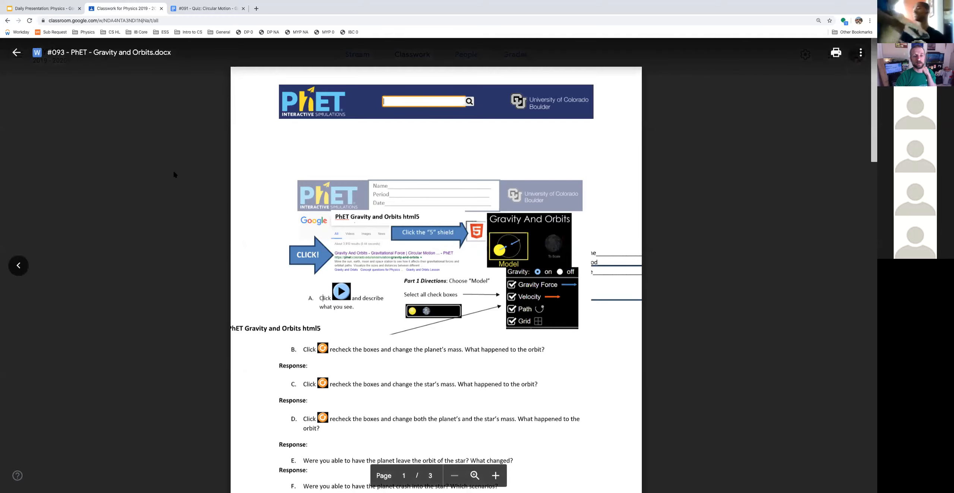
click(16, 52)
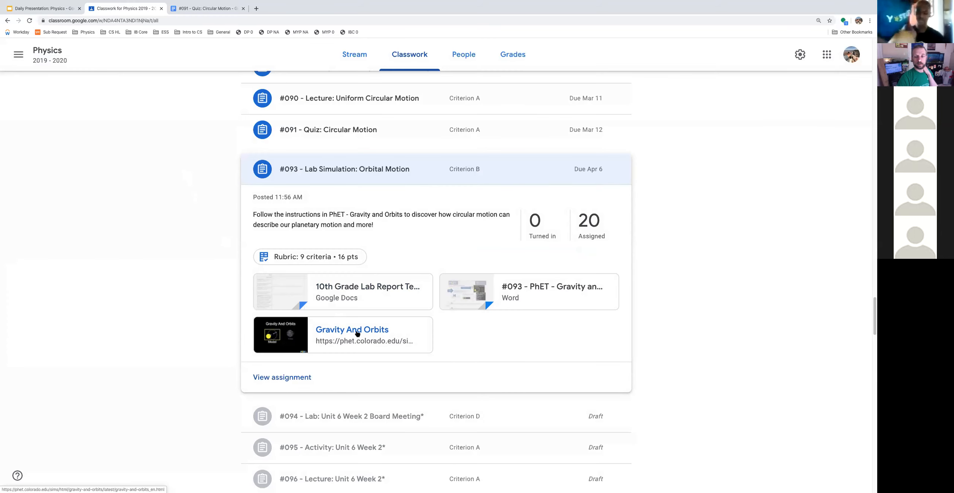
mouse_move(352, 329)
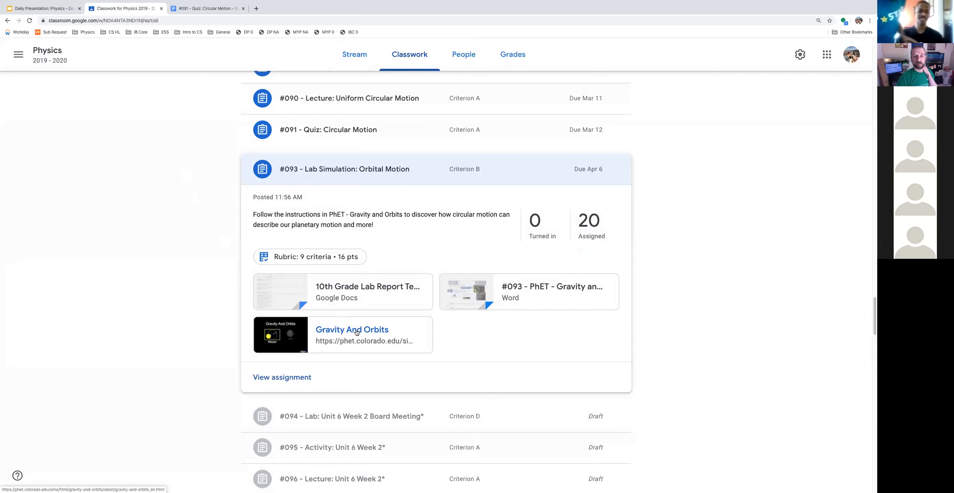
click(352, 330)
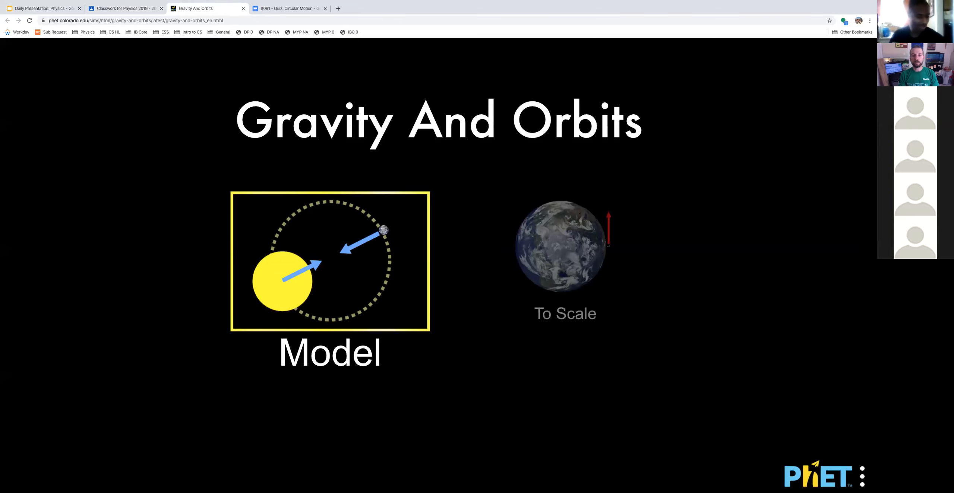
mouse_move(322, 37)
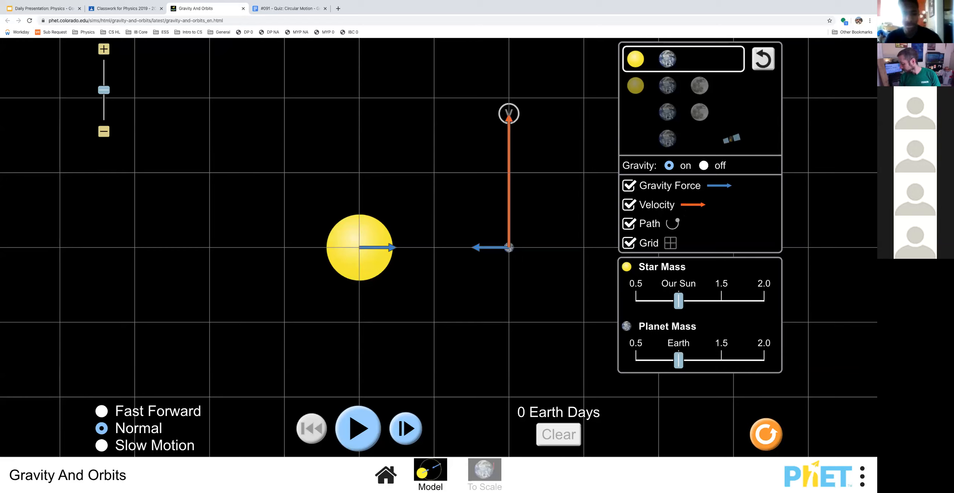
mouse_move(395, 333)
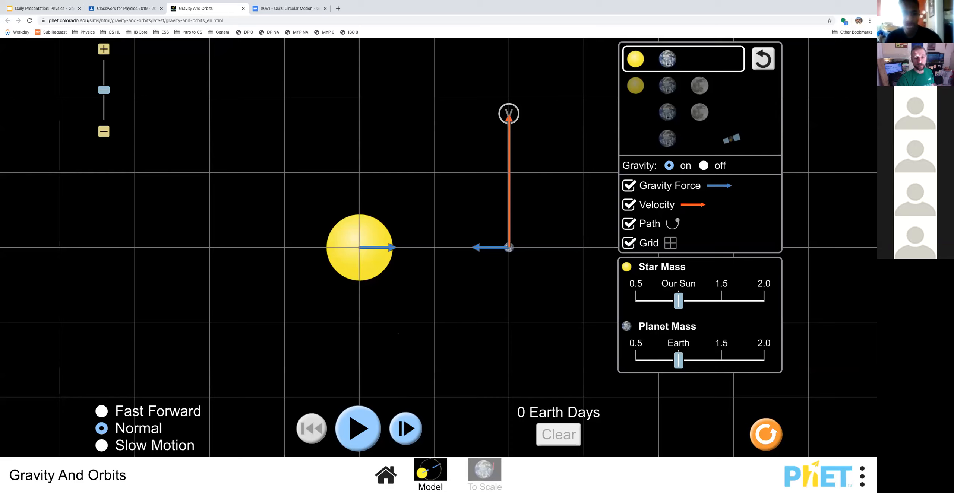
Start the sun–planet Model simulation running from 0 Earth Days.
click(357, 429)
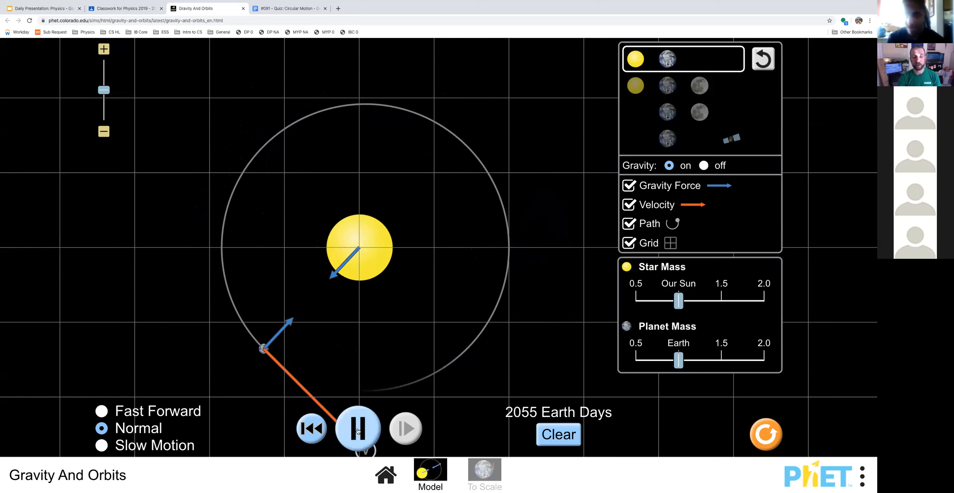
Pause the simulation at about 2057 Earth Days once the circular orbit path closes.
click(358, 429)
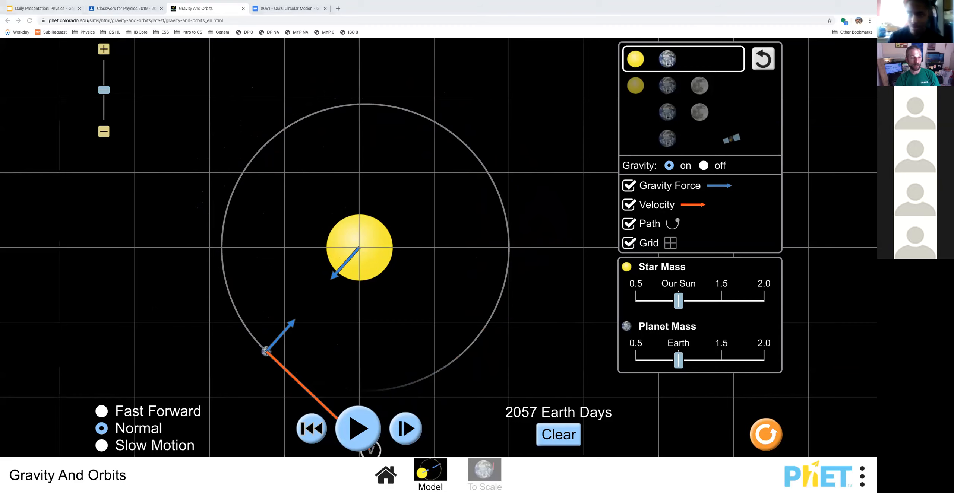
Reset all, show force, velocity, path and grid, and sweep planet mass 0.5–2.0 back to Earth.
click(765, 435)
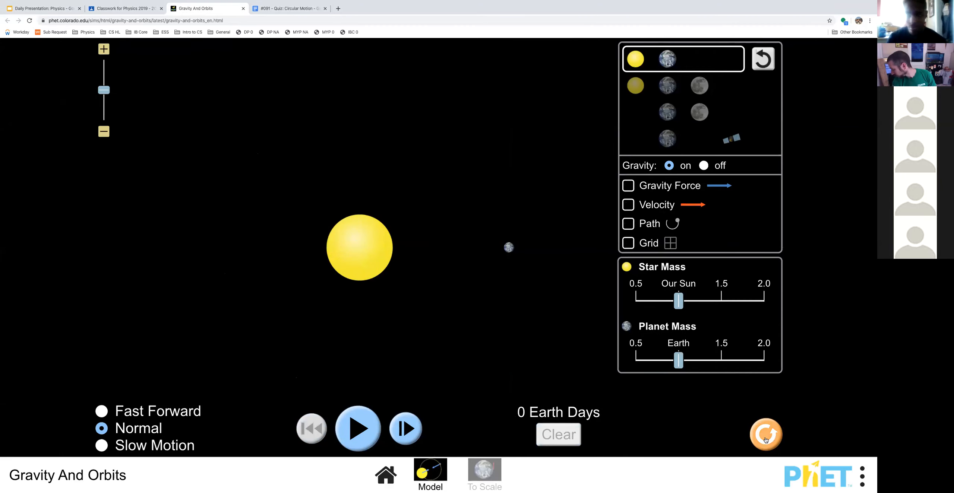
click(627, 186)
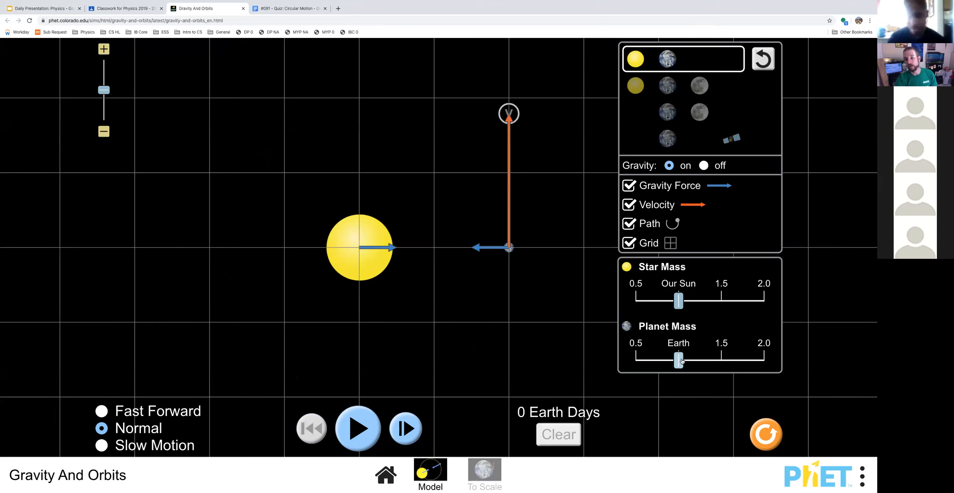
drag(678, 360, 657, 359)
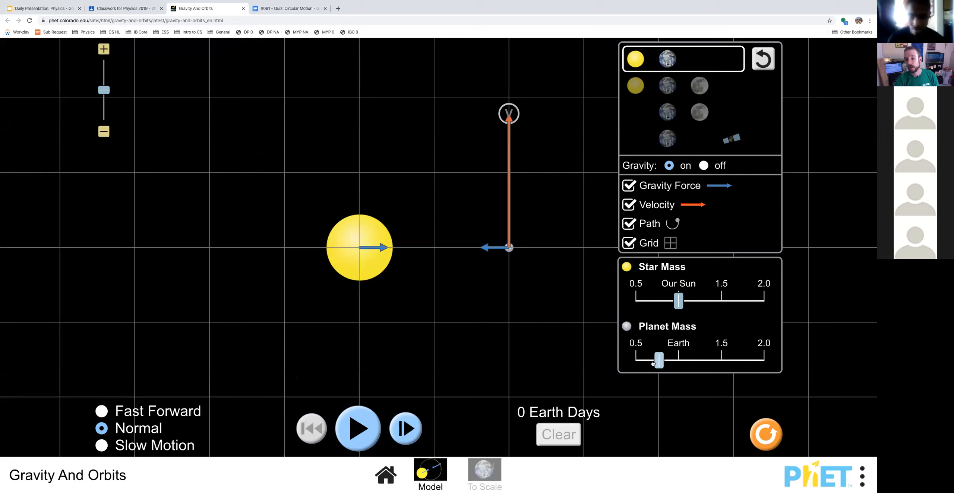
drag(657, 360, 700, 359)
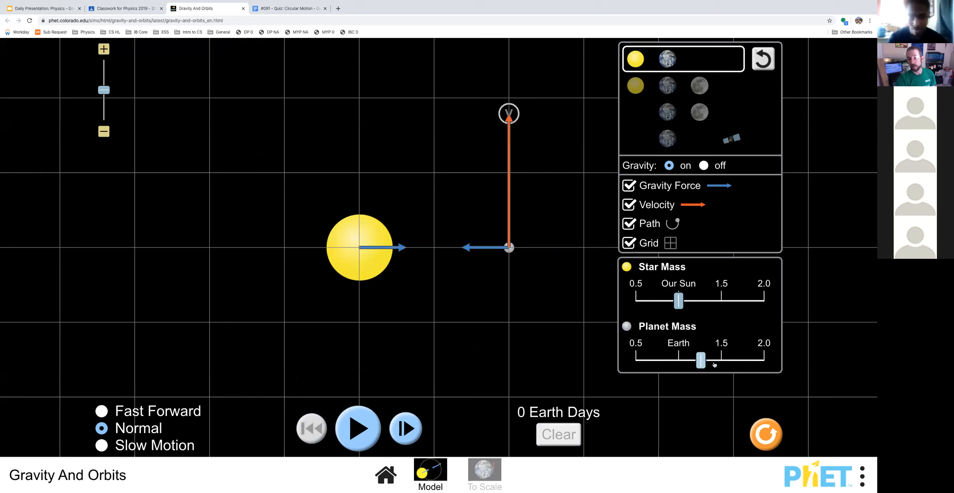
drag(700, 360, 721, 360)
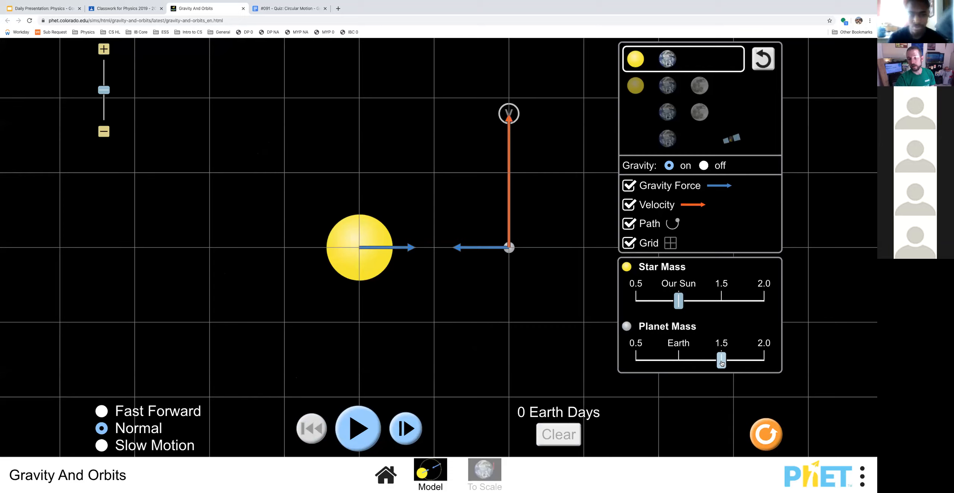
drag(721, 360, 763, 359)
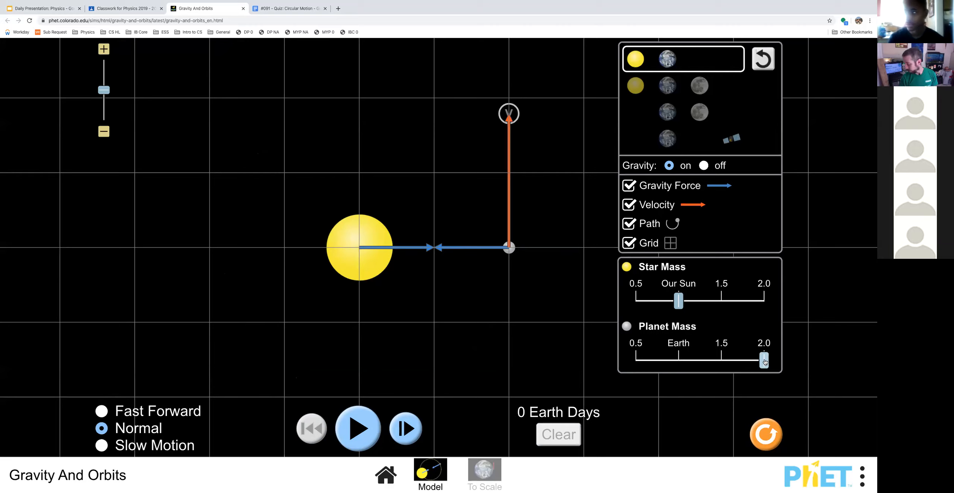
drag(765, 360, 756, 359)
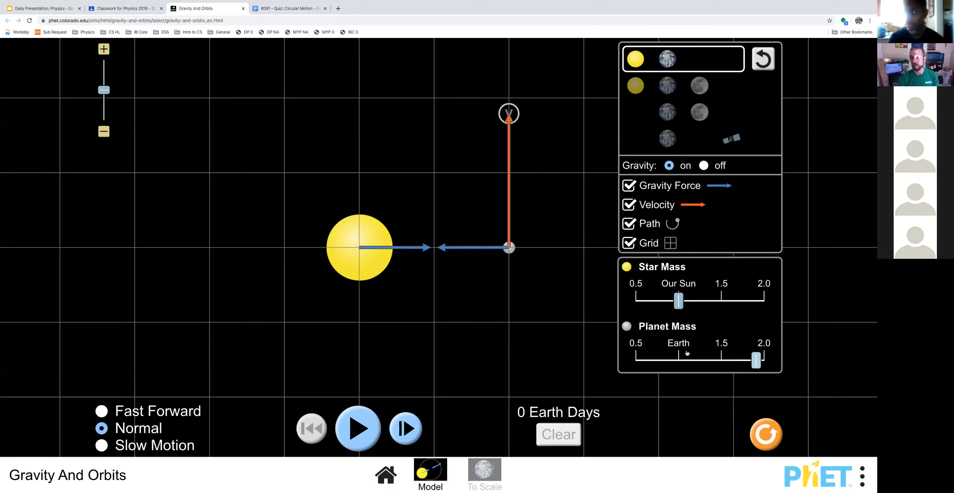
drag(756, 359, 678, 358)
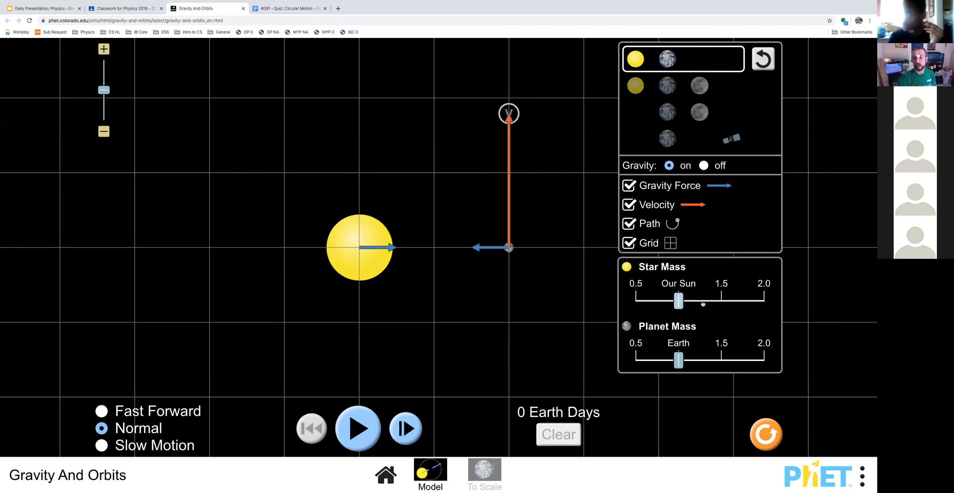
drag(678, 301, 720, 300)
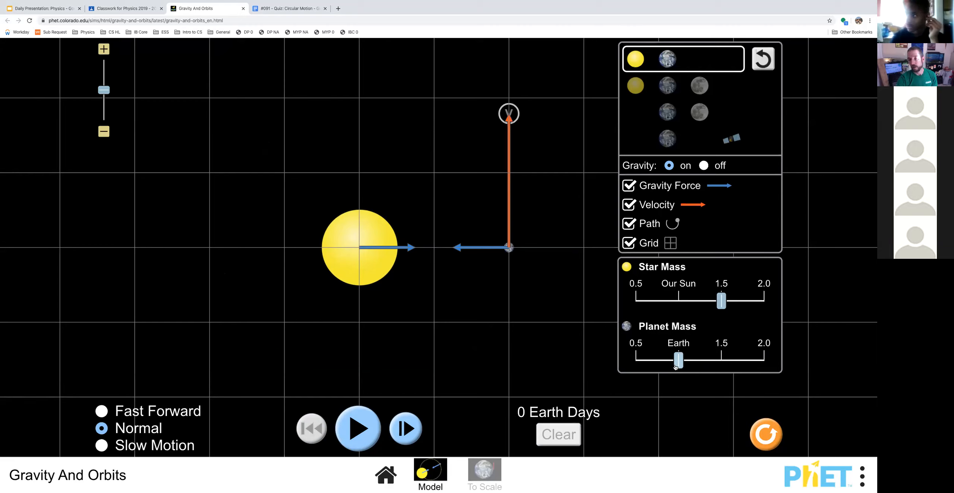
drag(678, 360, 637, 360)
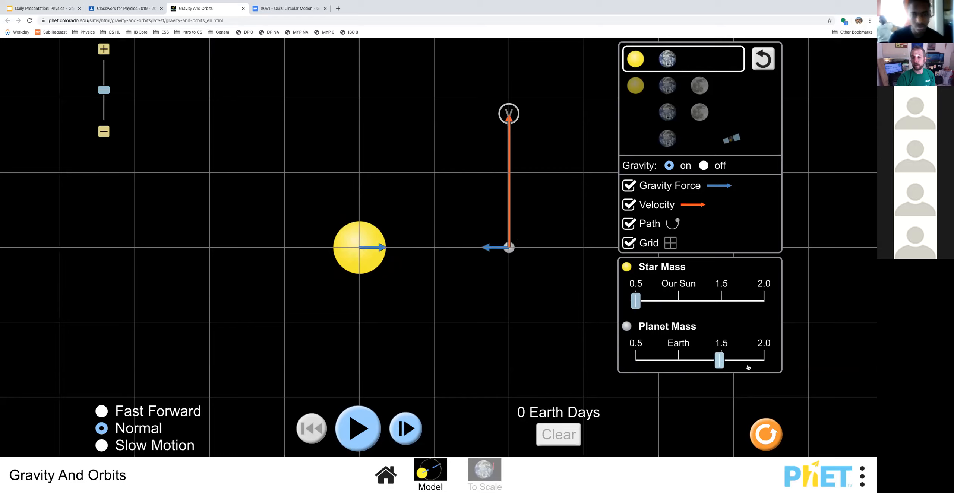
drag(718, 359, 715, 359)
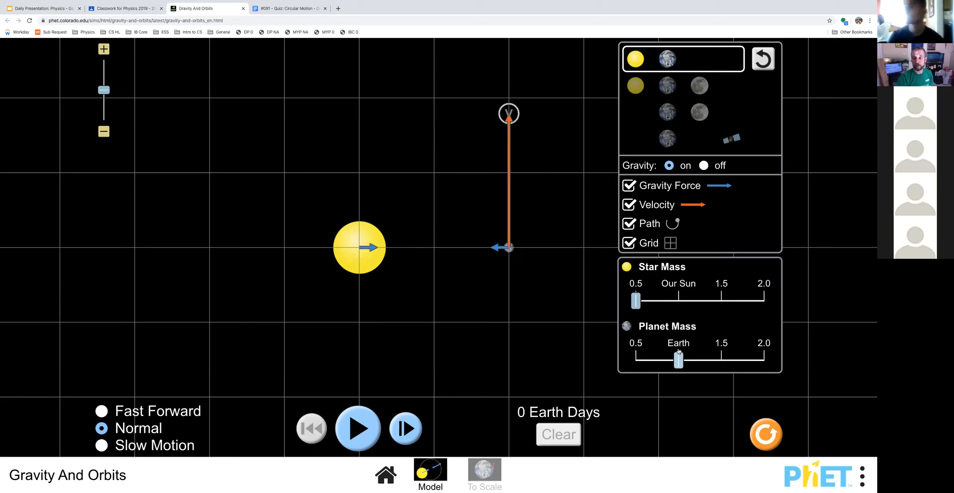
drag(635, 301, 677, 301)
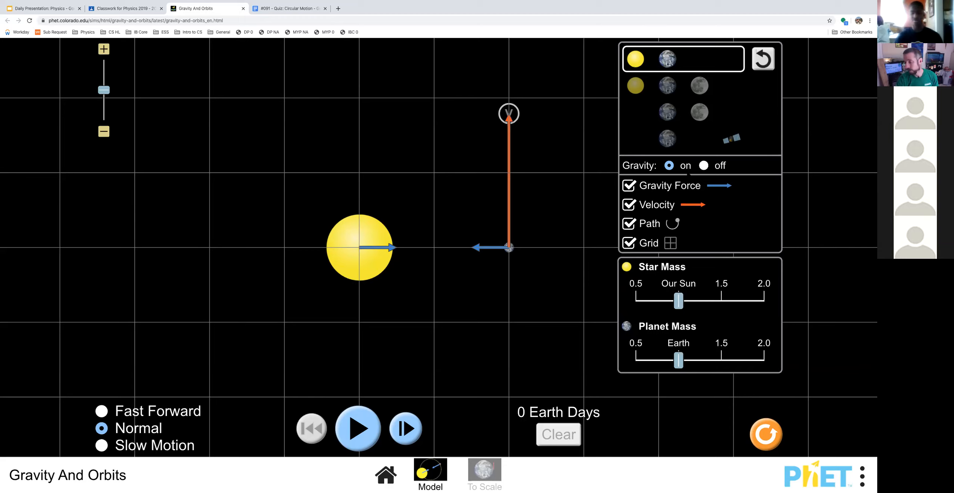
click(683, 86)
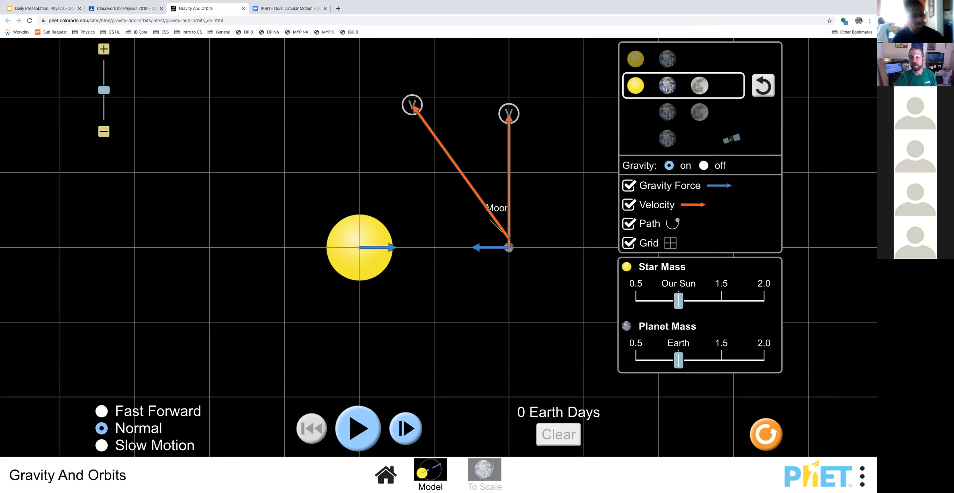
Hide the force, velocity, path and grid overlays and run the sun–Earth–moon system.
click(629, 186)
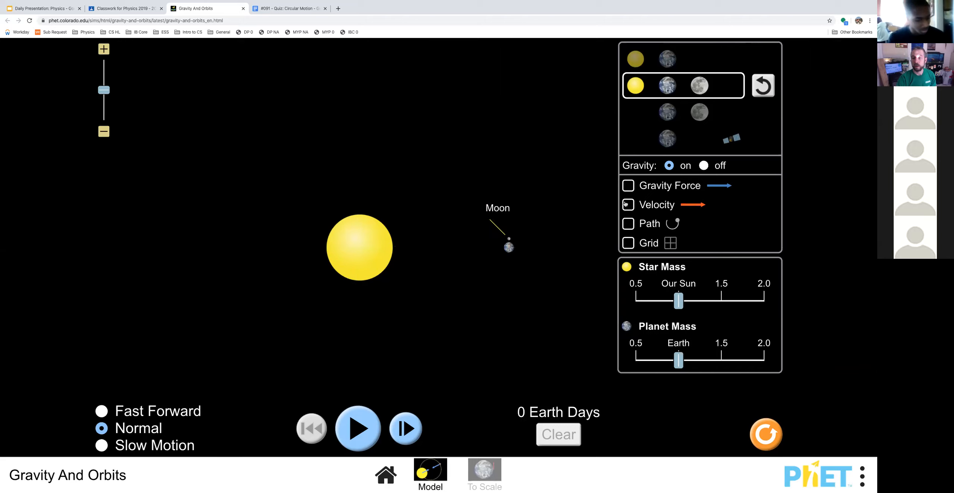
click(358, 428)
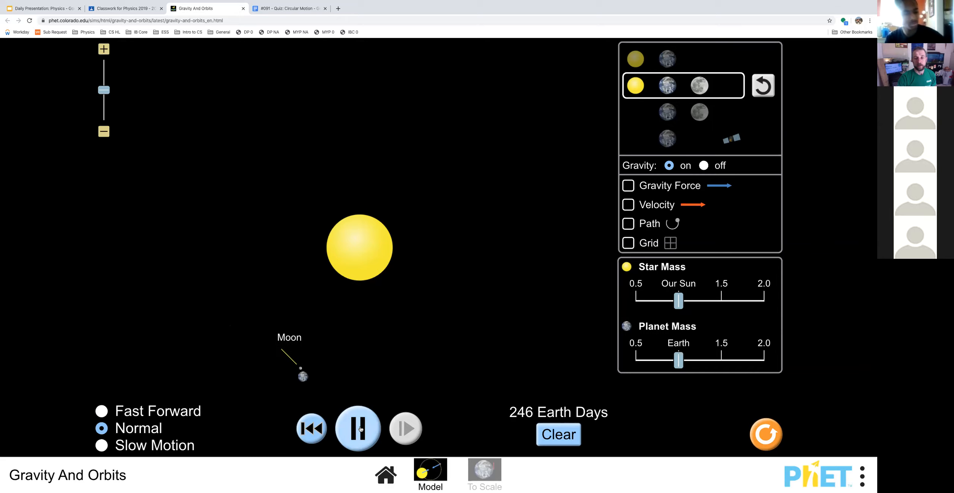
Pause the sun–Earth–moon run at 2057 Earth Days with the moon's looping path traced.
click(358, 429)
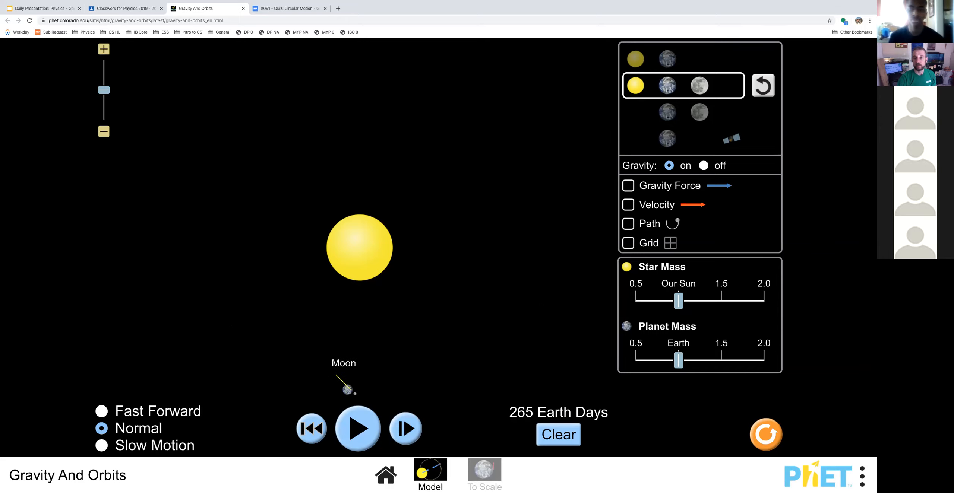
click(628, 224)
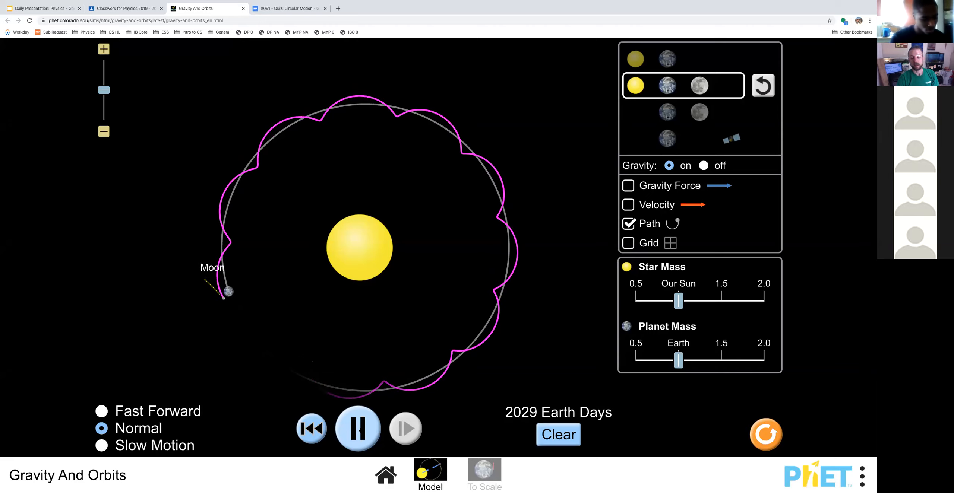
click(358, 429)
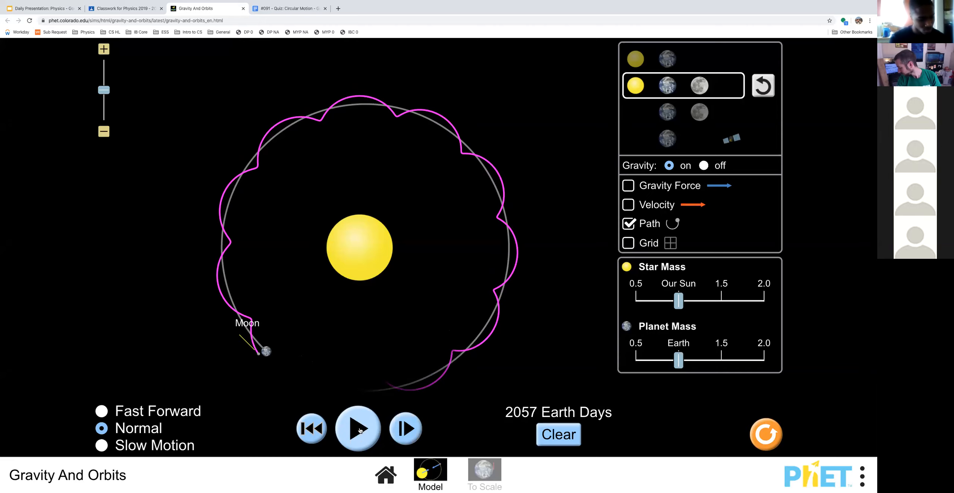